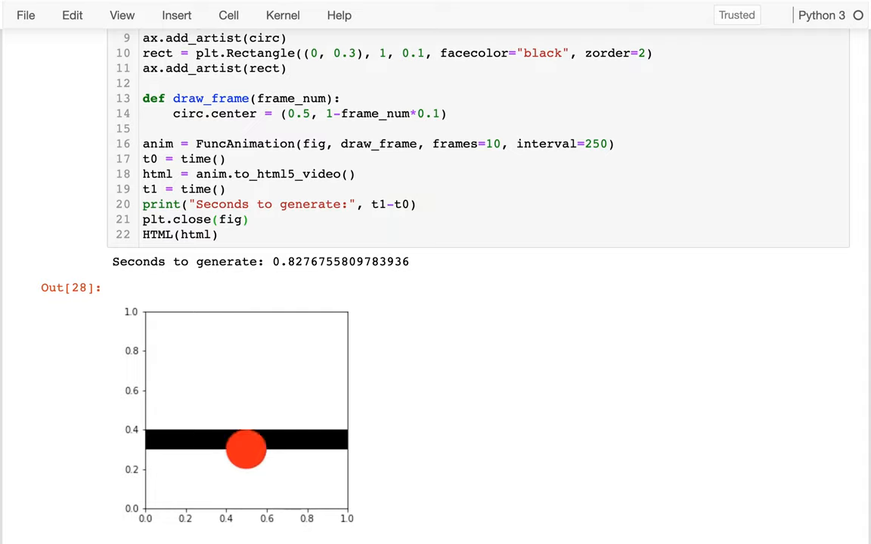
- Insert blank lines after ax.add_artist(rect), leaving room above def draw_frame for new parameters
scroll(up, 3)
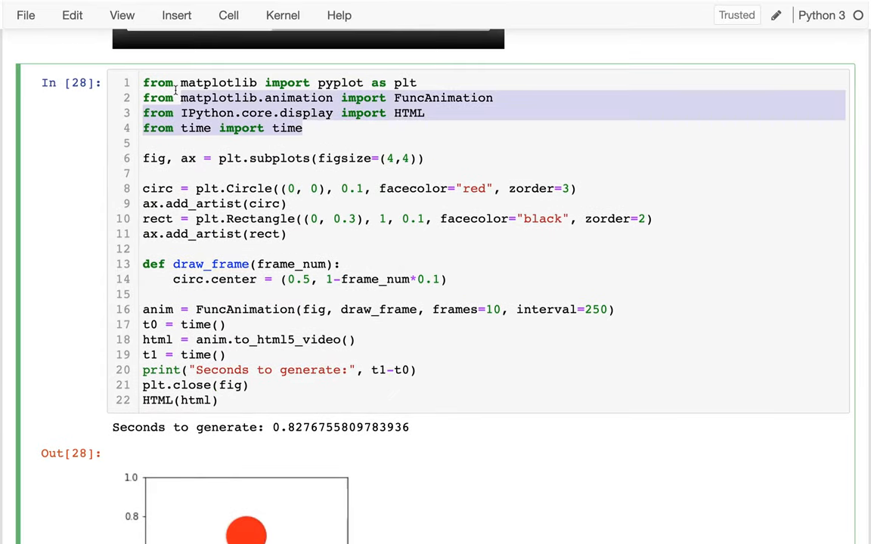
click(248, 159)
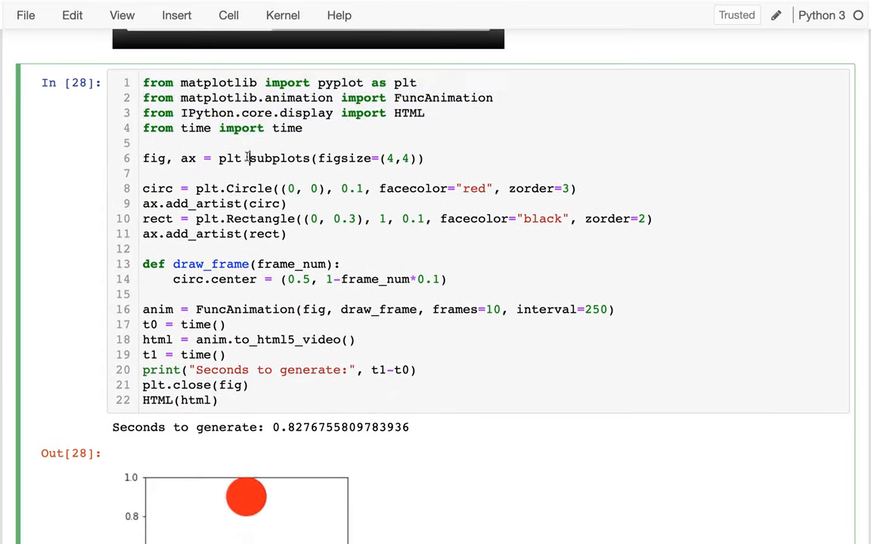
drag(143, 188, 288, 233)
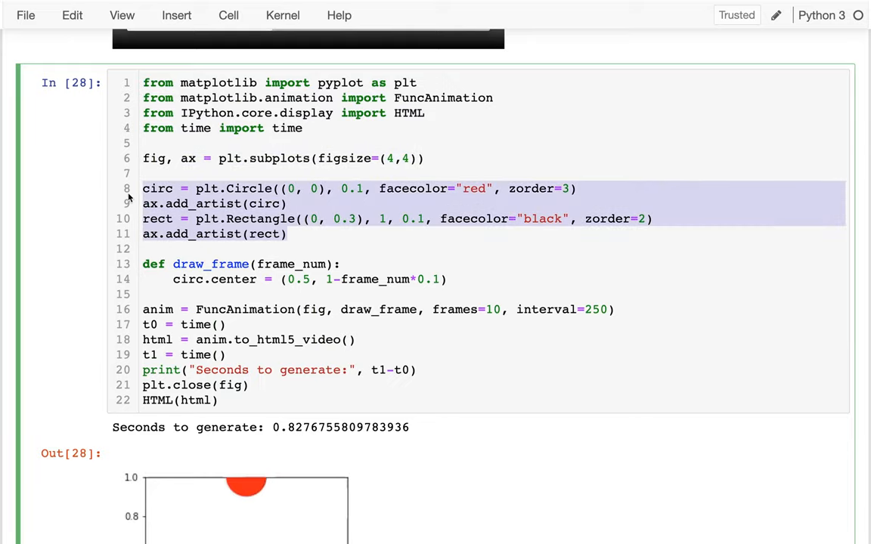
scroll(down, 3)
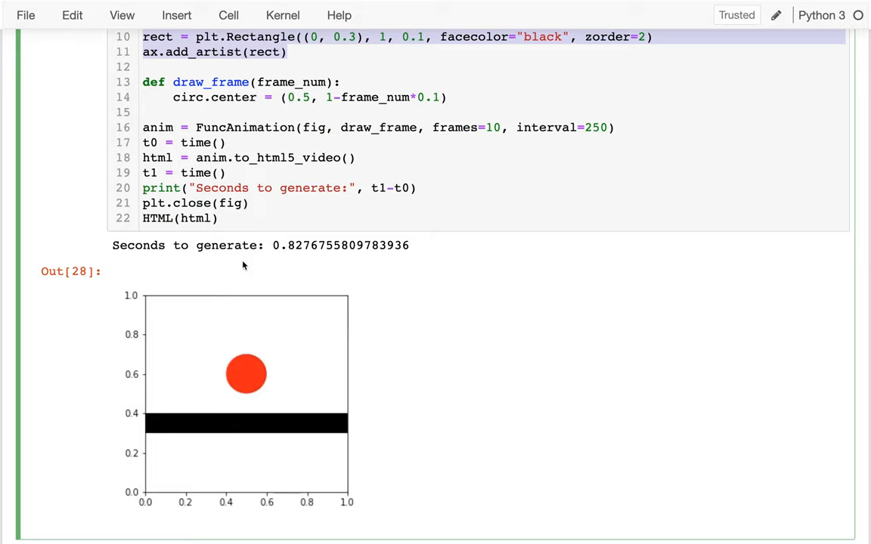
scroll(up, 3)
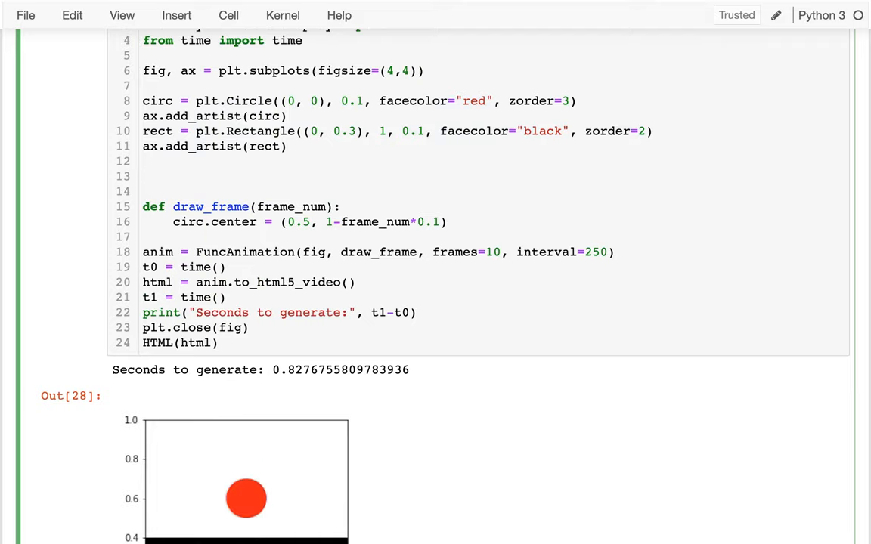
scroll(up, 3)
text(vid_le)
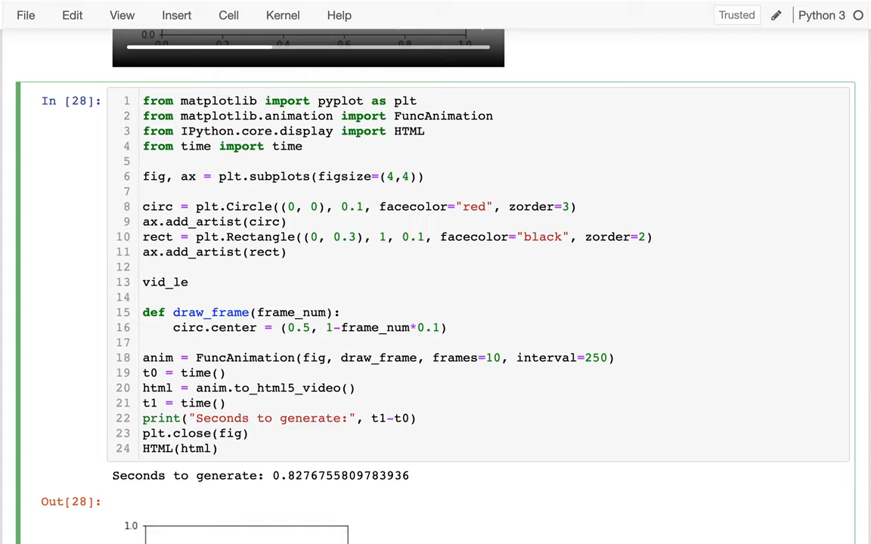
- Define vid_seconds = 2 and fps = 5 with a '# frames per second' comment above draw_frame
text(seco)
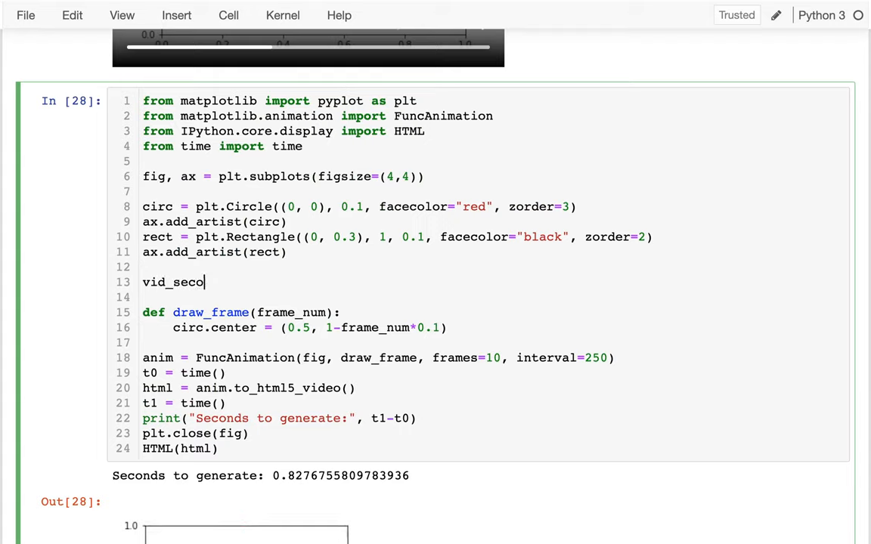
text(nds = 2)
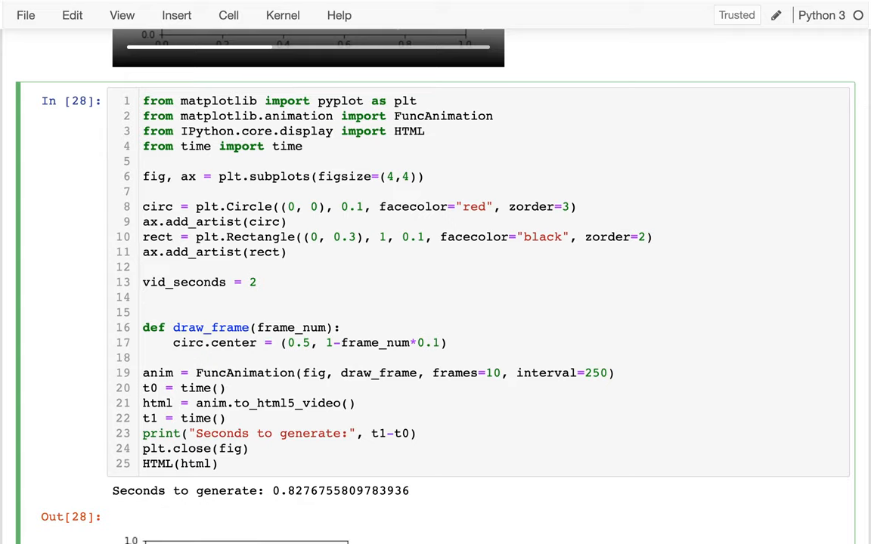
text(fps = 2)
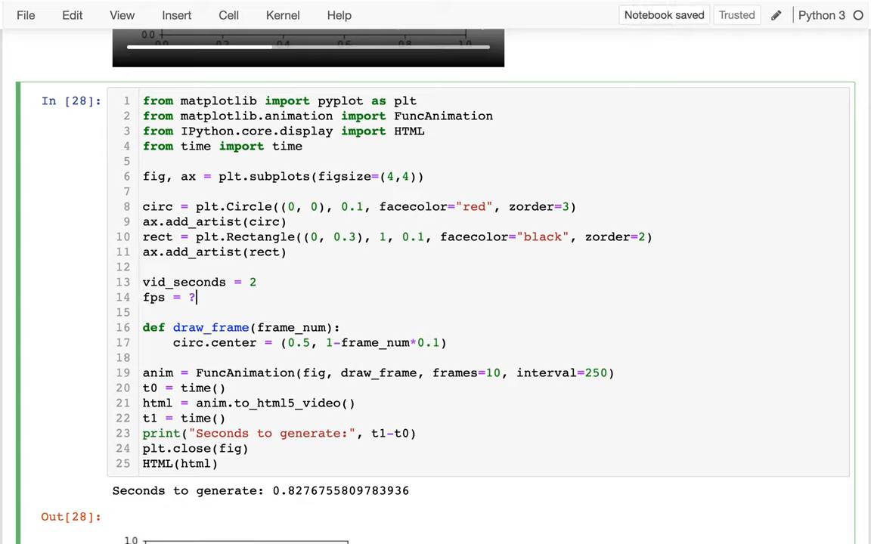
text(??? #)
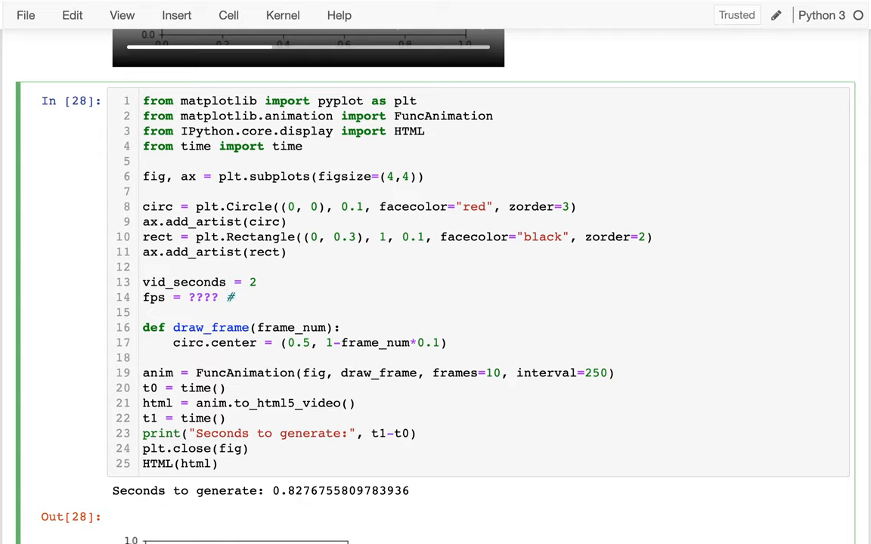
text(frames per second)
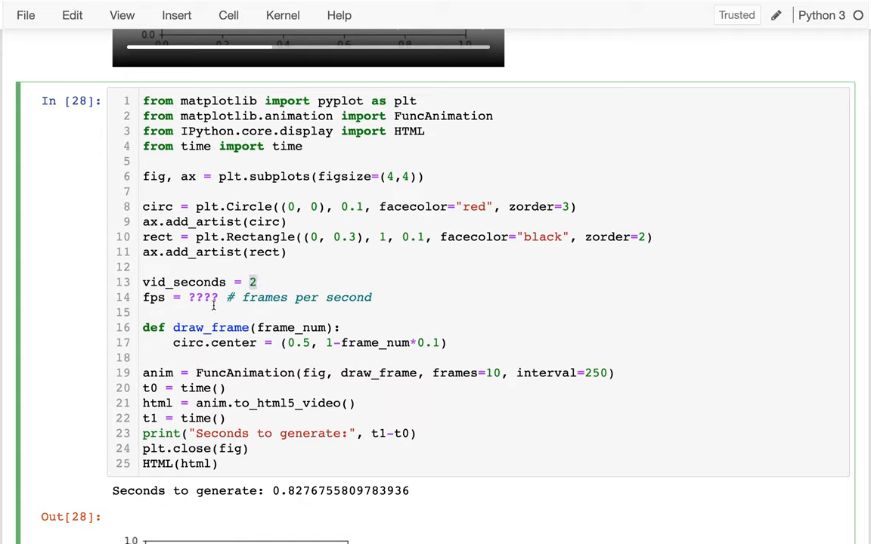
double_click(202, 297)
text(5)
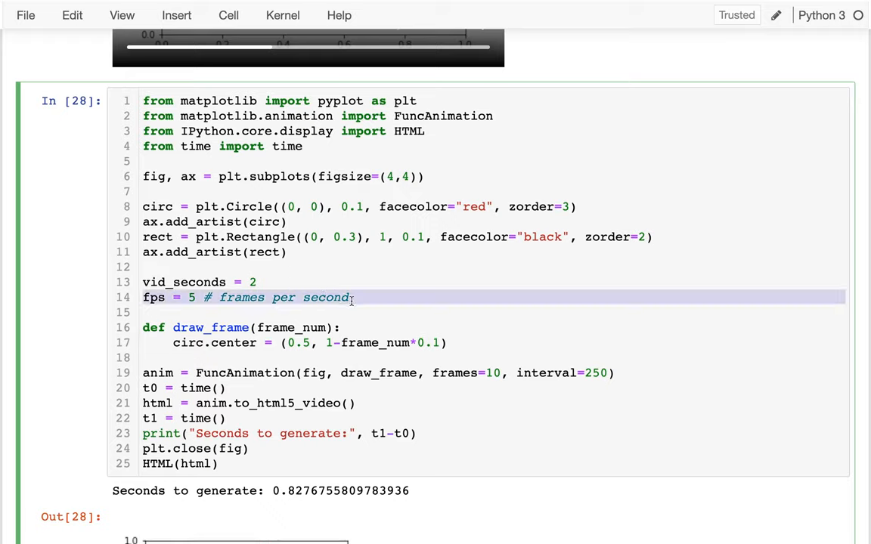
click(351, 297)
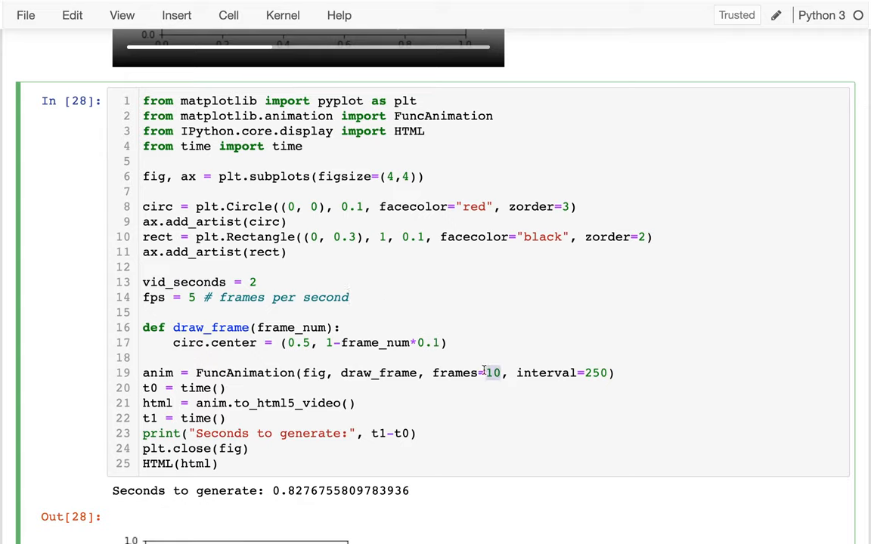
- Add a ???? placeholder after circ.center and set frames=vid_seconds*fps in the FuncAnimation call
text(????)
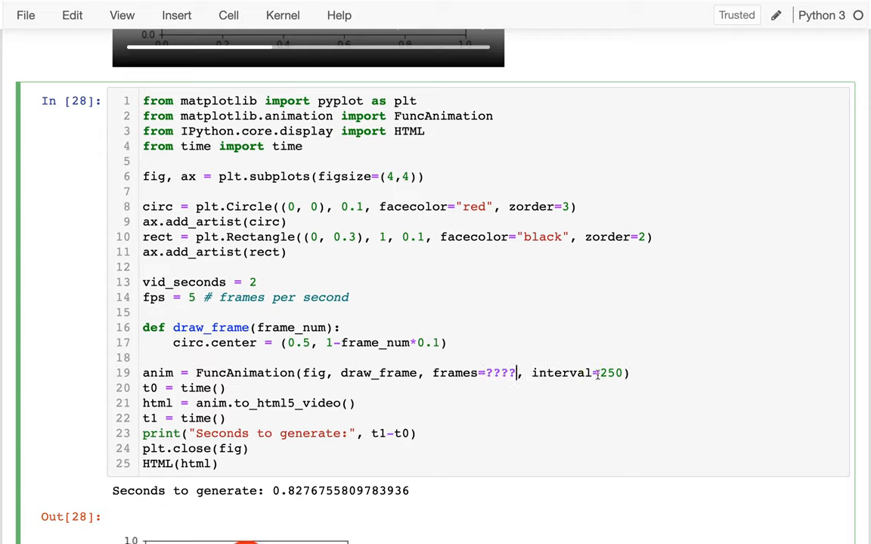
text(????)
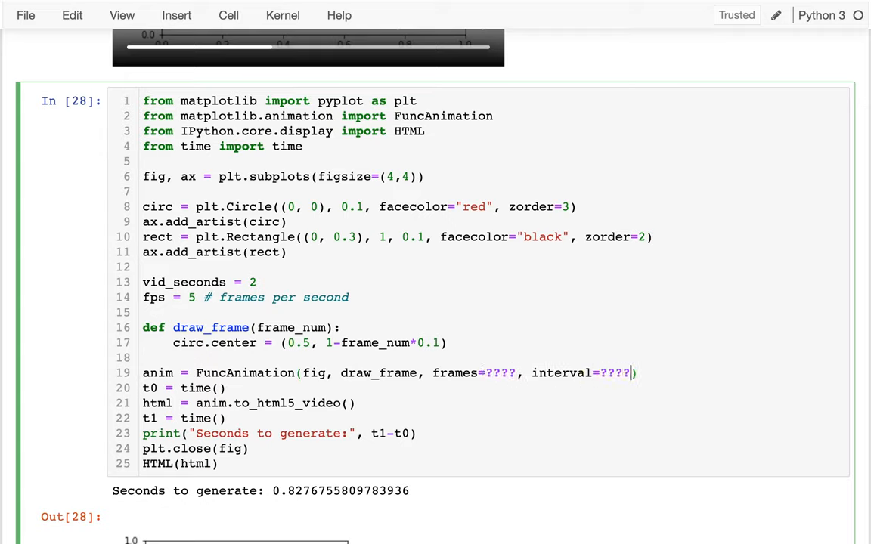
mouse_move(357, 326)
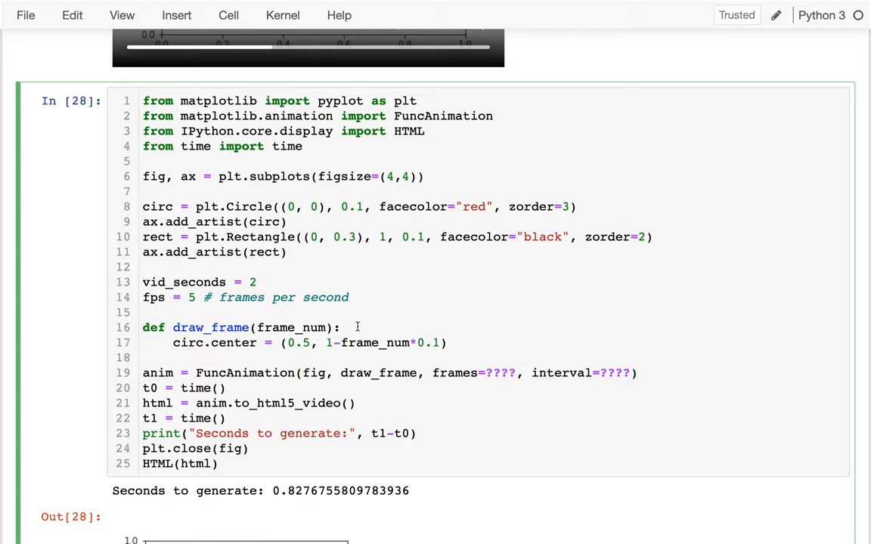
double_click(371, 342)
text( ????)
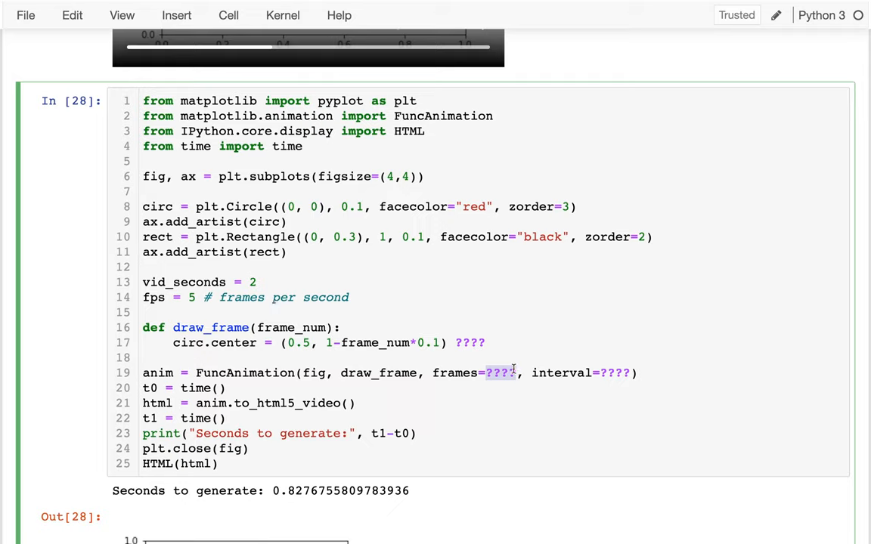
text(vid_seconds*fps)
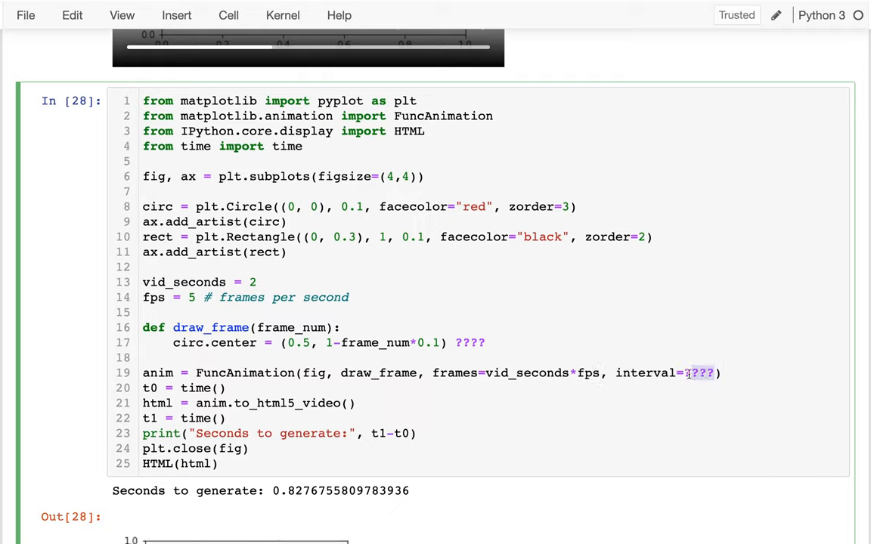
text(fp)
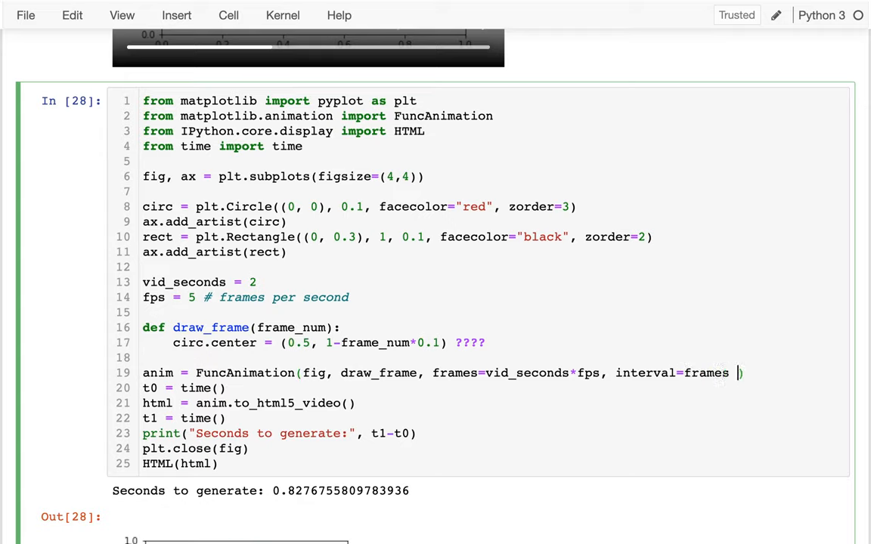
text(/ seconds)
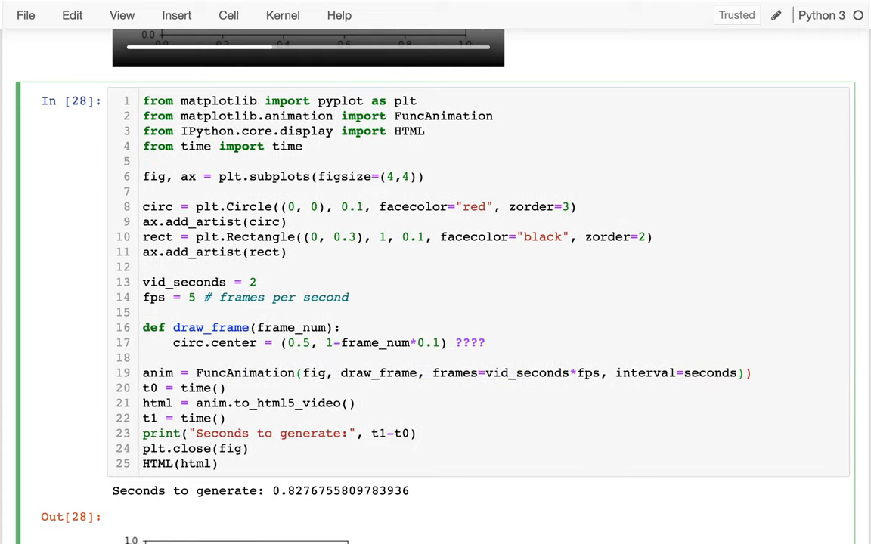
- Rewrite the FuncAnimation interval argument as 1000/fps milliseconds
text(/frames)
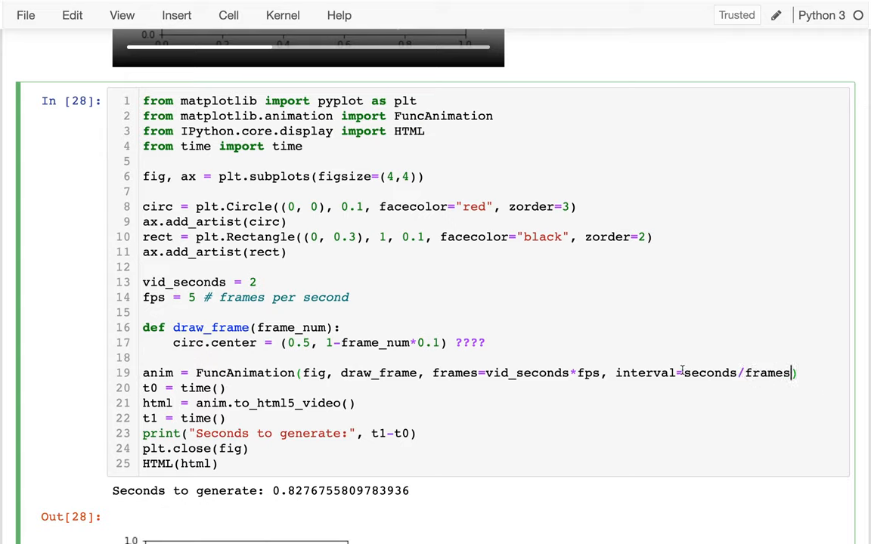
text(1/fps)
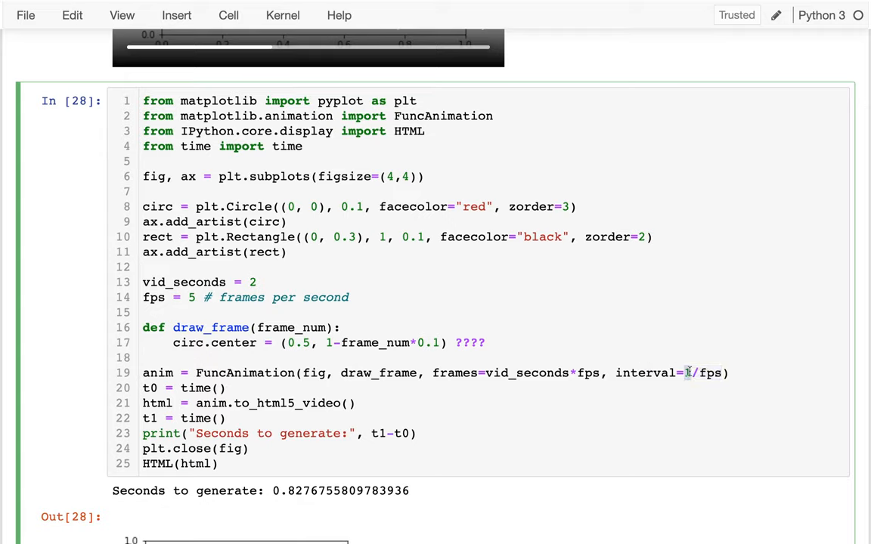
double_click(644, 372)
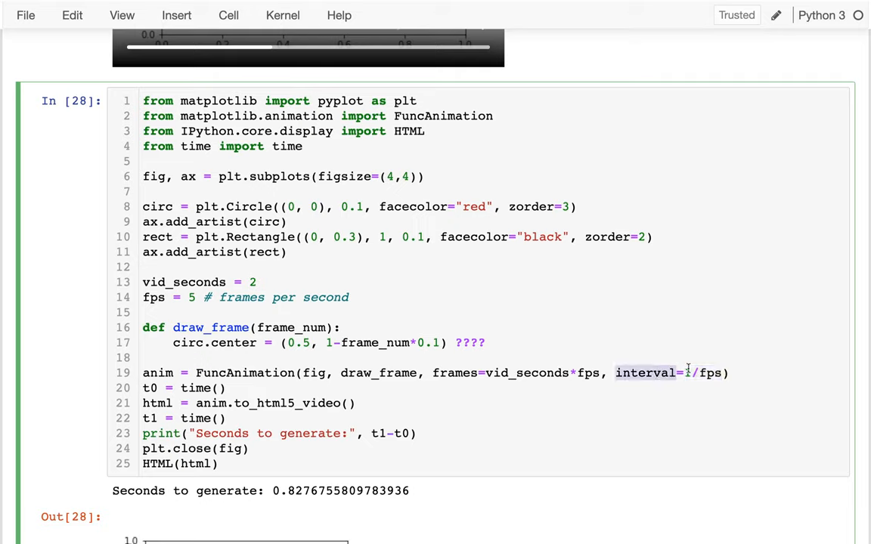
text(1000 * 1)
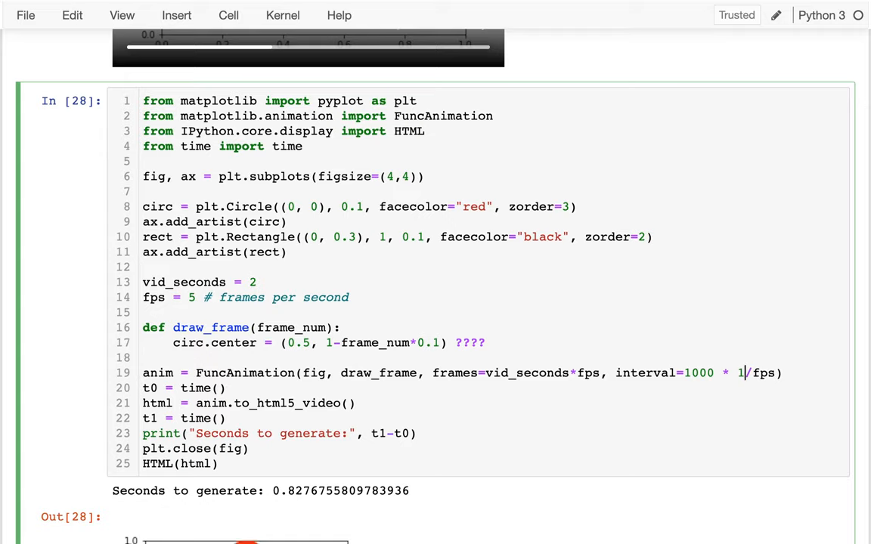
key(BackSpace)
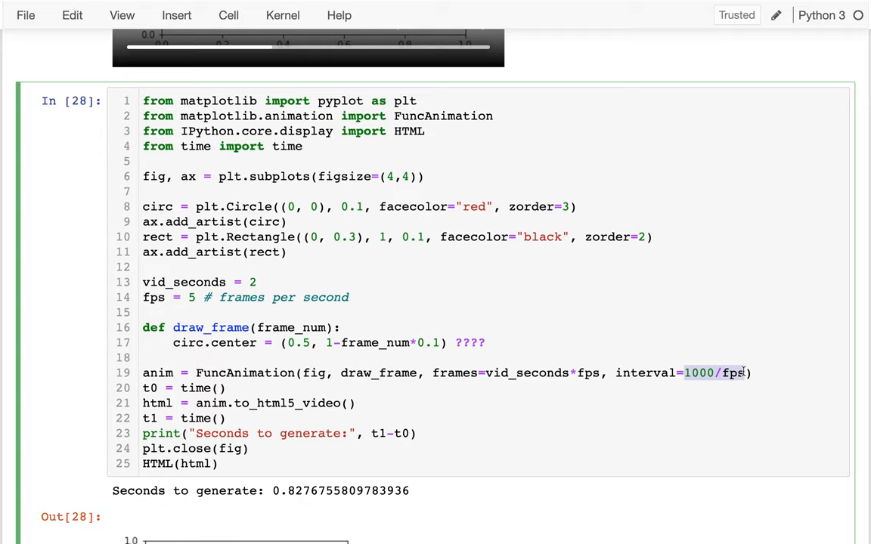
mouse_move(493, 377)
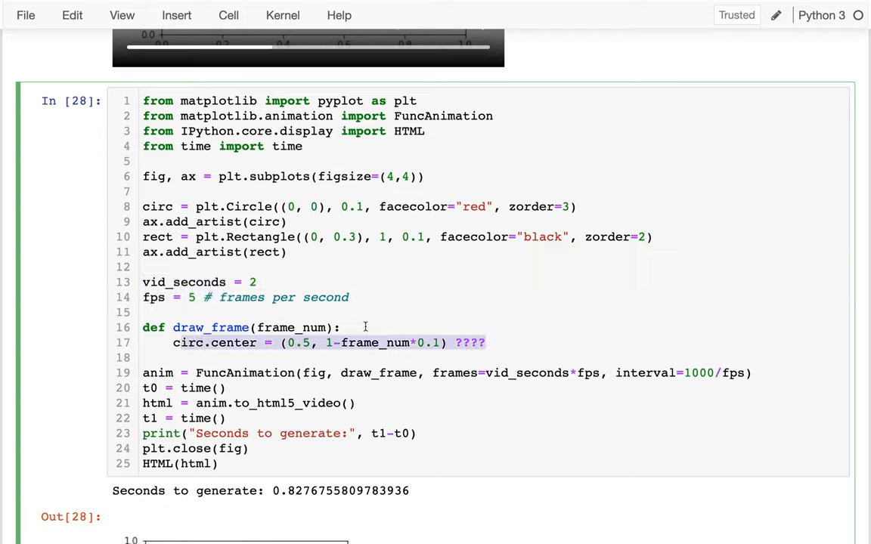
- Compute percent between 0 and 1 in draw_frame and set circ.center = (0.5, 1-percent)
key(ctrl+s)
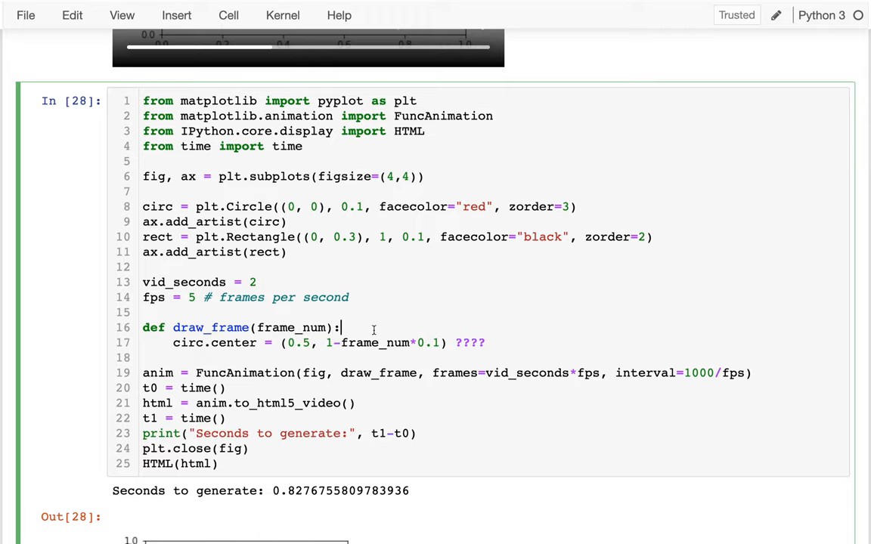
text(percent)
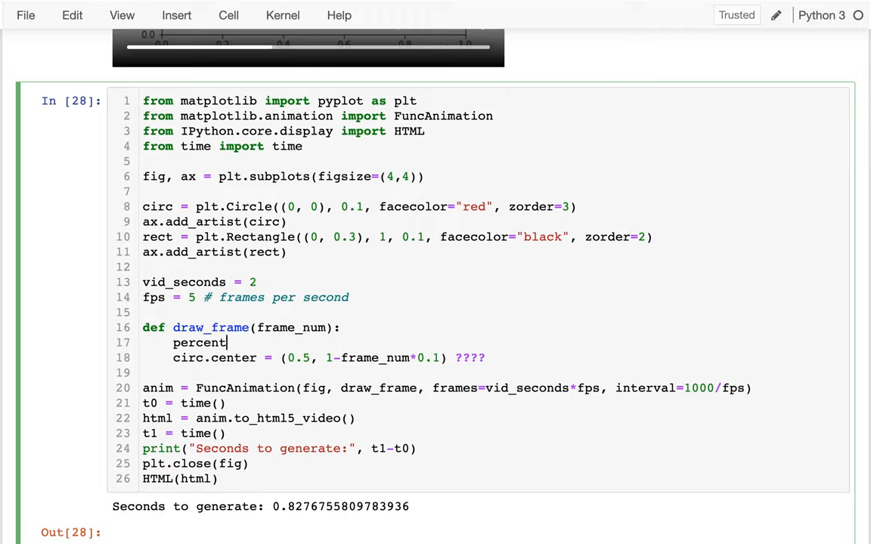
text(=)
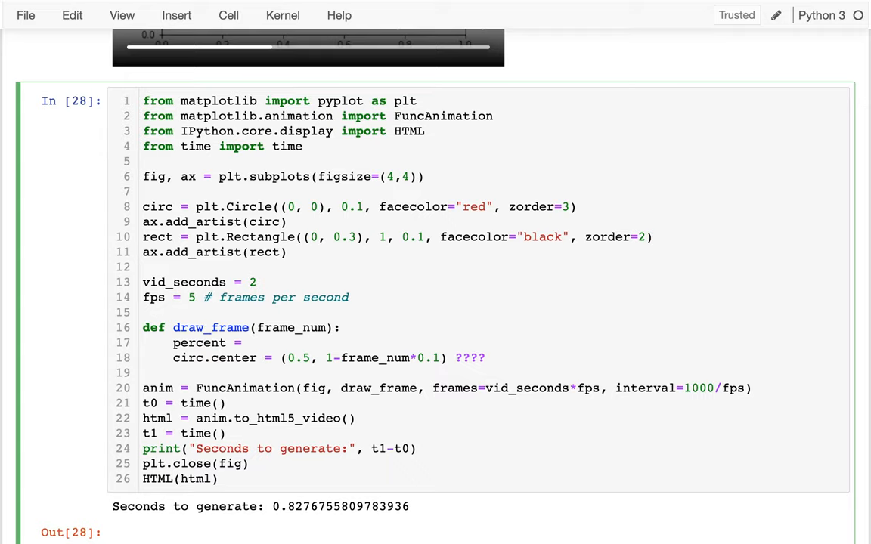
text(???? #)
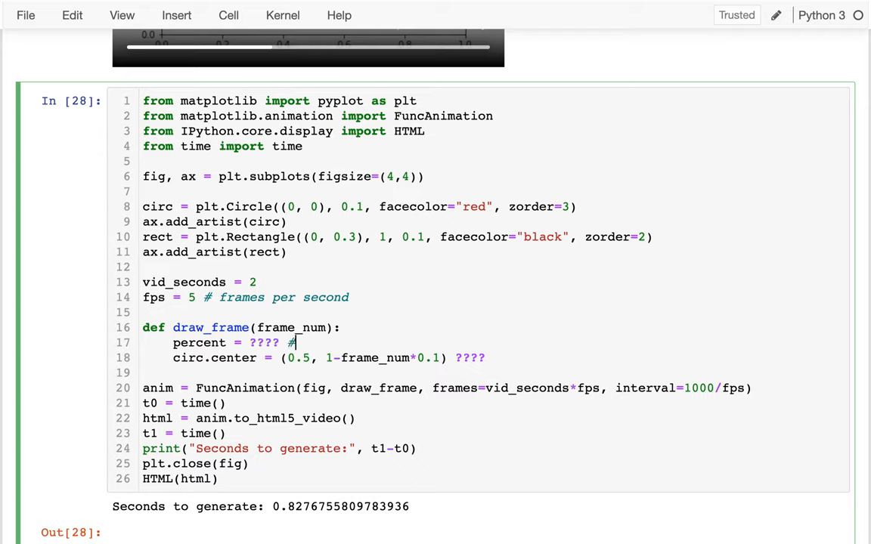
text(0 and 1)
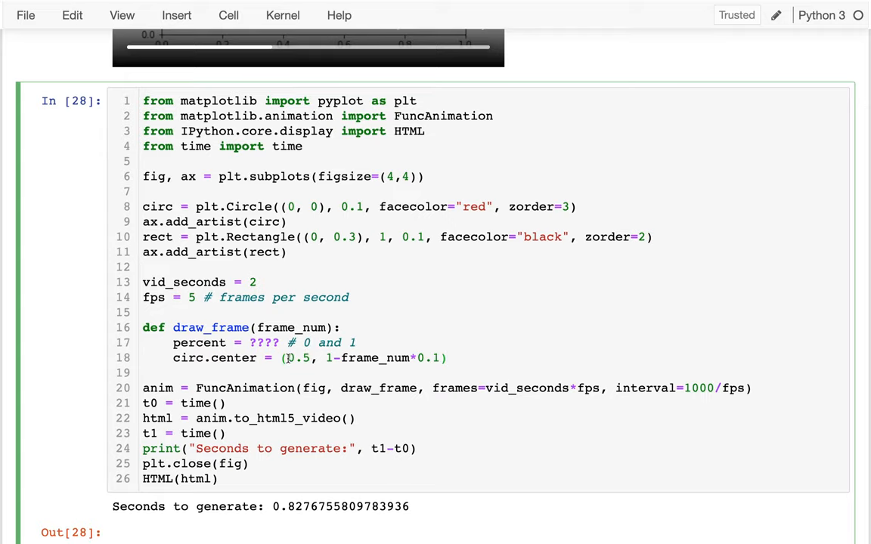
scroll(down, 3)
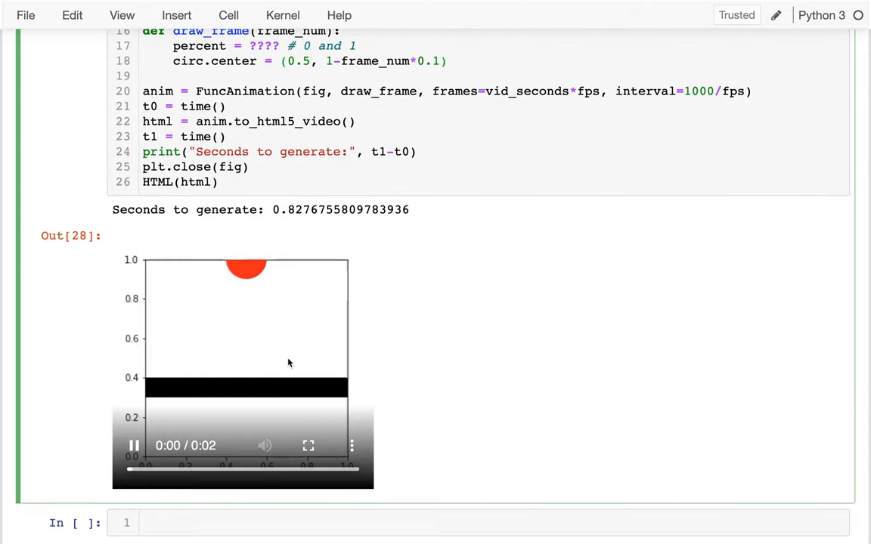
scroll(up, 3)
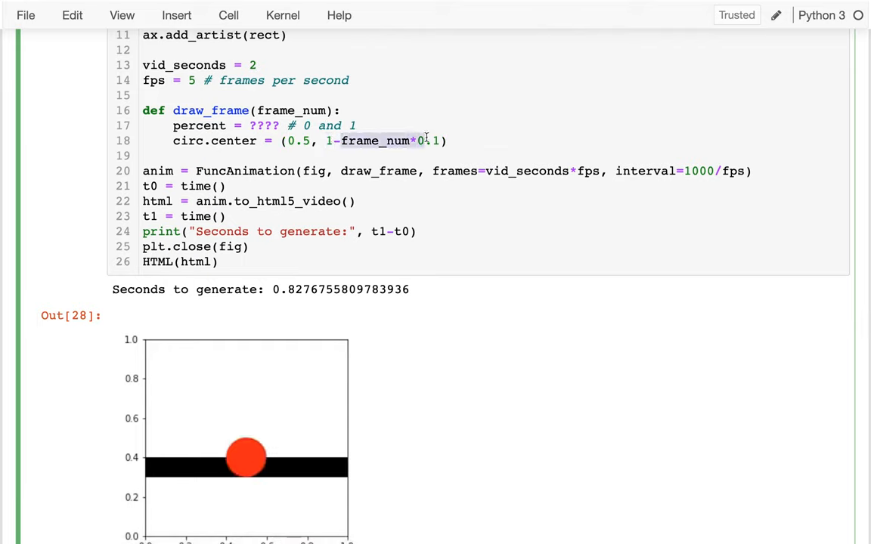
text(percent)
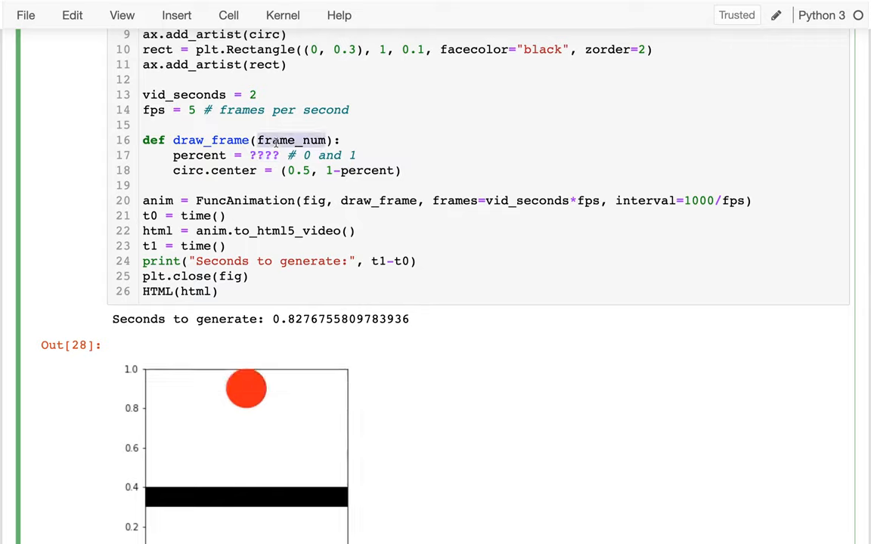
- Define frame_count = vid_seconds*fps, divide frame_num by it for percent, pass frames=frame_count and rerun
key(Backspace)
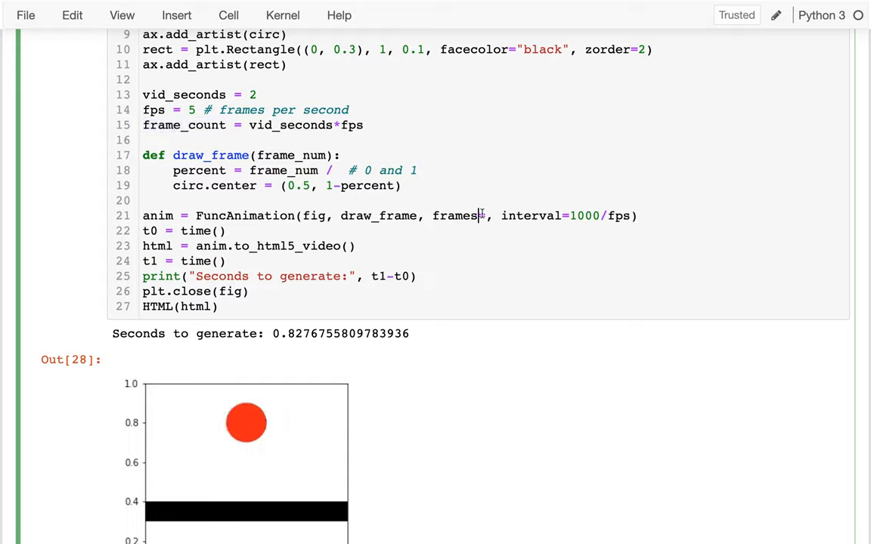
text(frame_count)
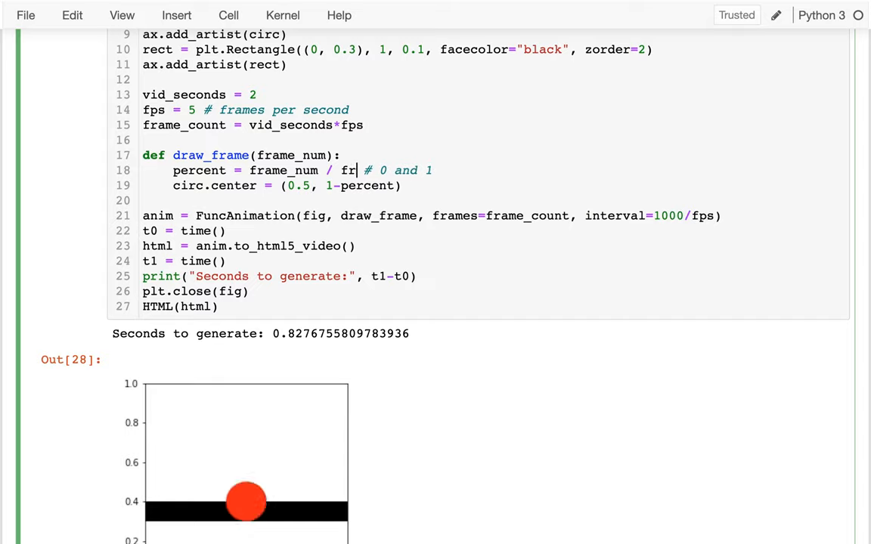
text(ame_count)
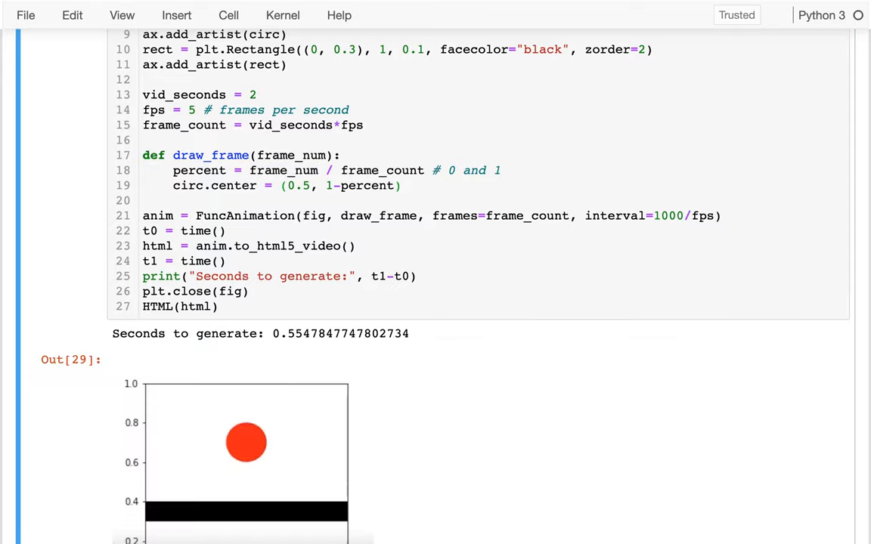
- Change fps to 20, save the notebook and rerun the cell to check generation time
scroll(down, 3)
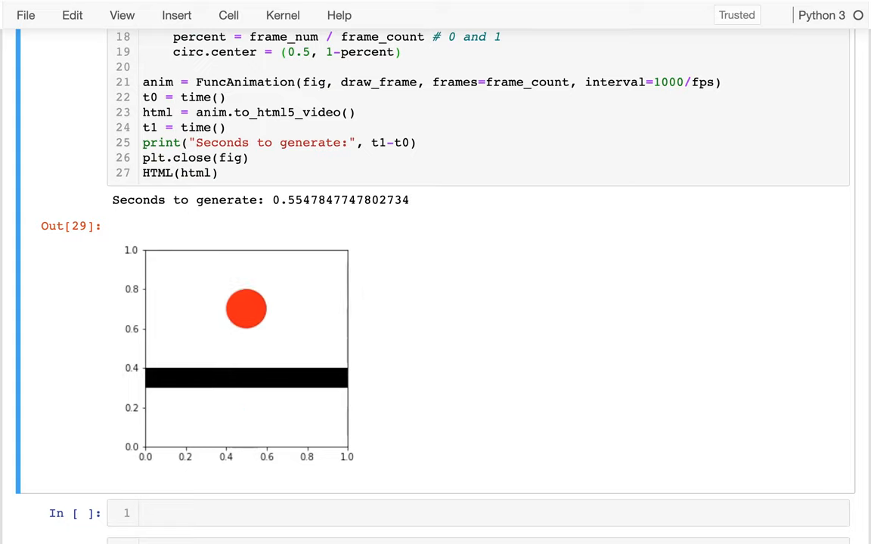
scroll(up, 3)
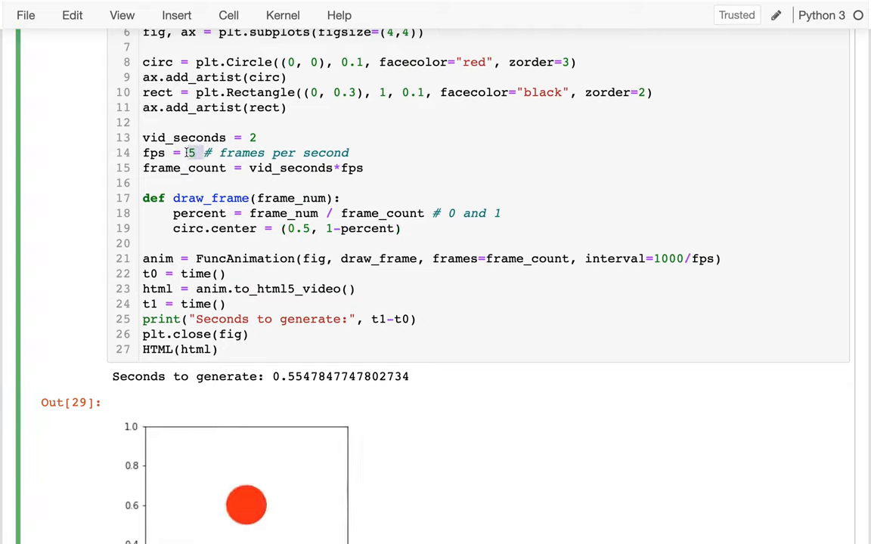
key(Backspace)
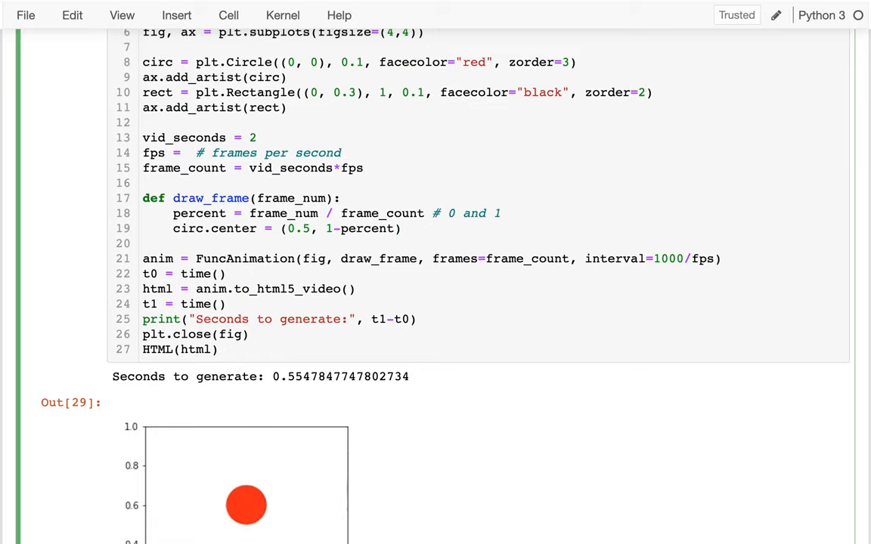
text(20)
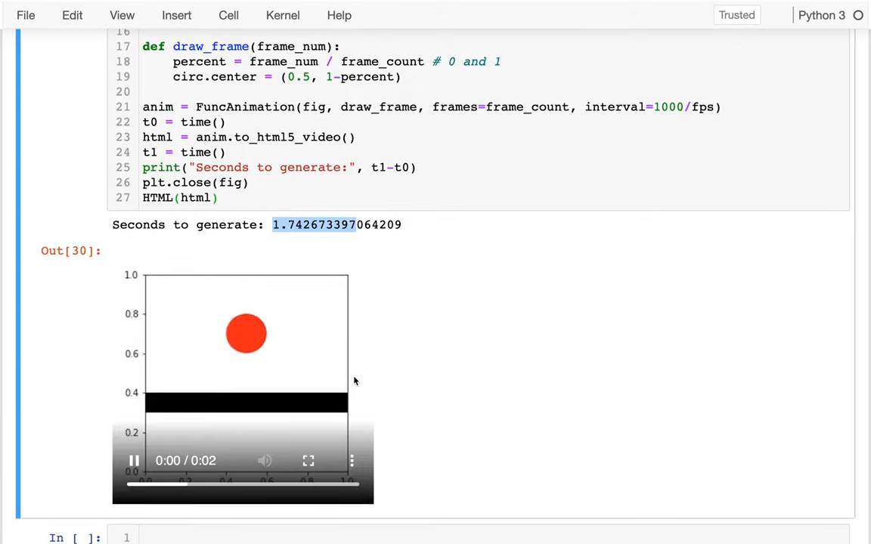
key(ctrl+s)
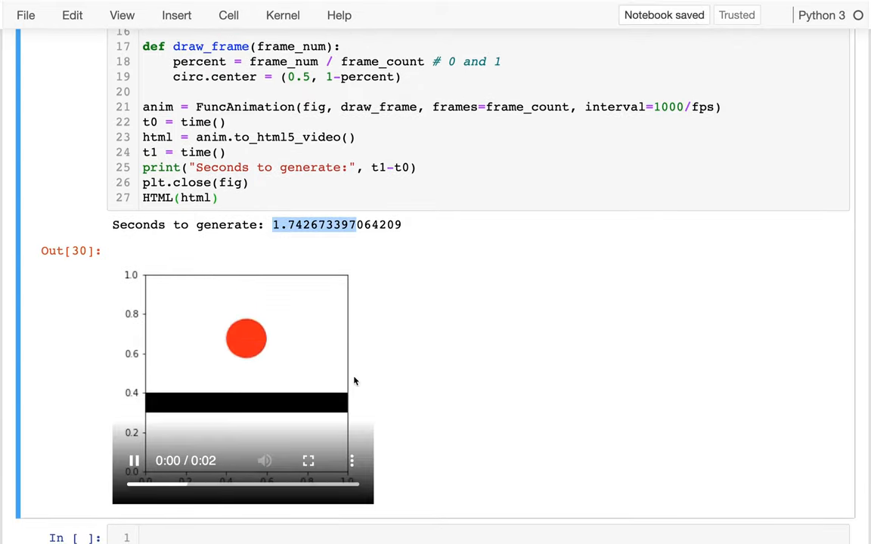
- Try other fps values ending at 40, rerunning and comparing the reported ~3.3 s generation time
scroll(up, 3)
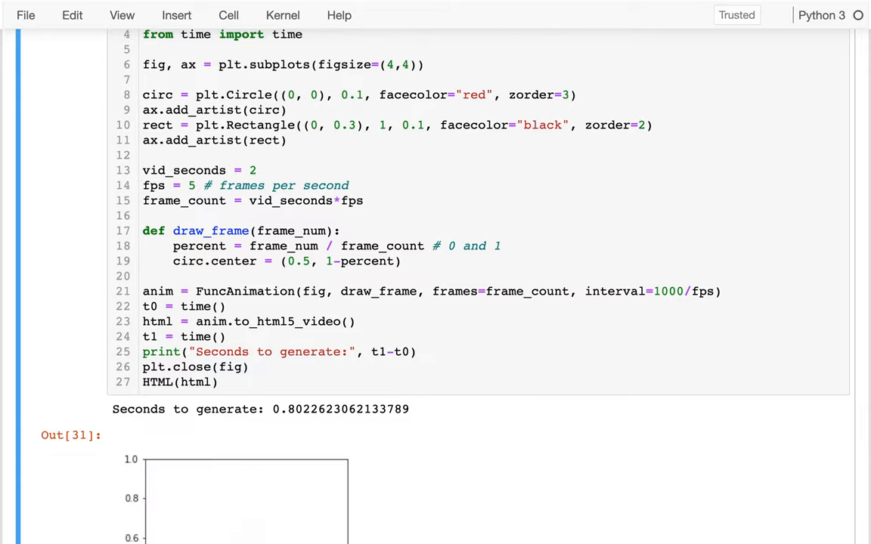
scroll(down, 3)
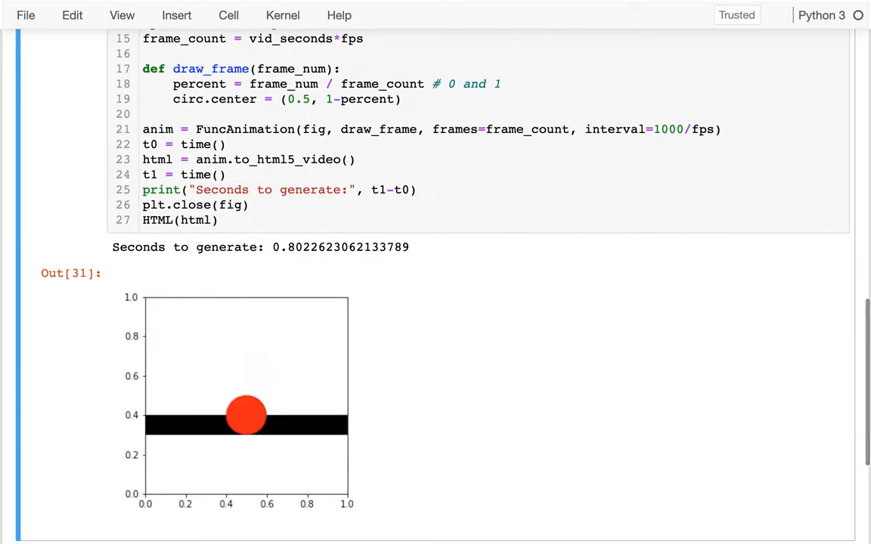
scroll(up, 3)
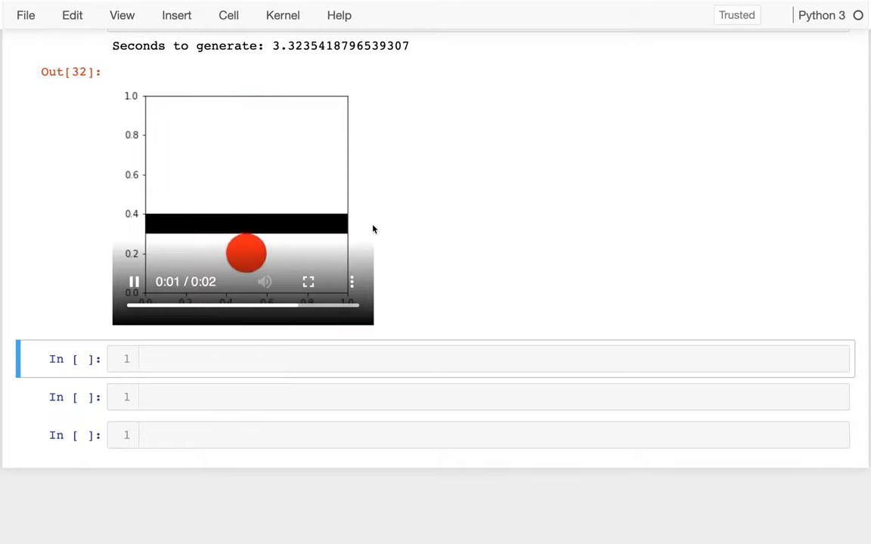
scroll(up, 3)
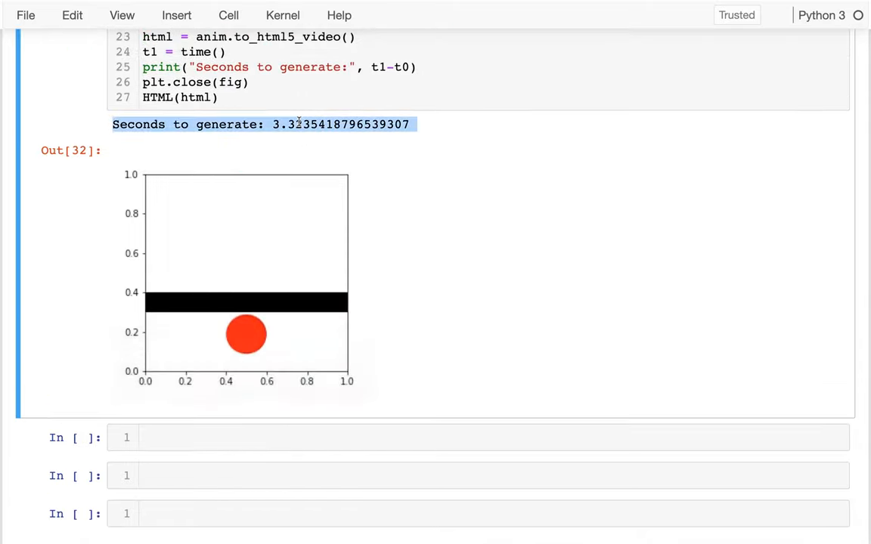
scroll(up, 3)
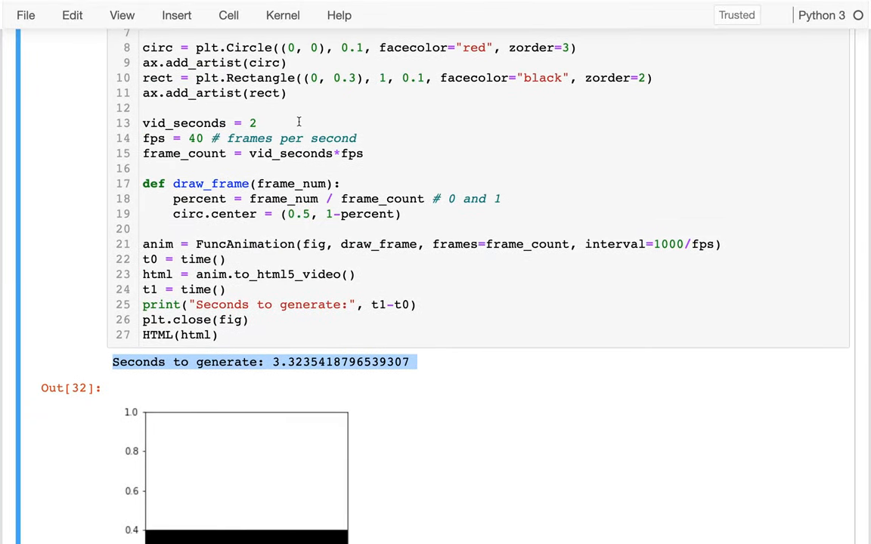
- Add debug_frame = 25 with comment 'None means make an animation instead of debugging'
click(281, 163)
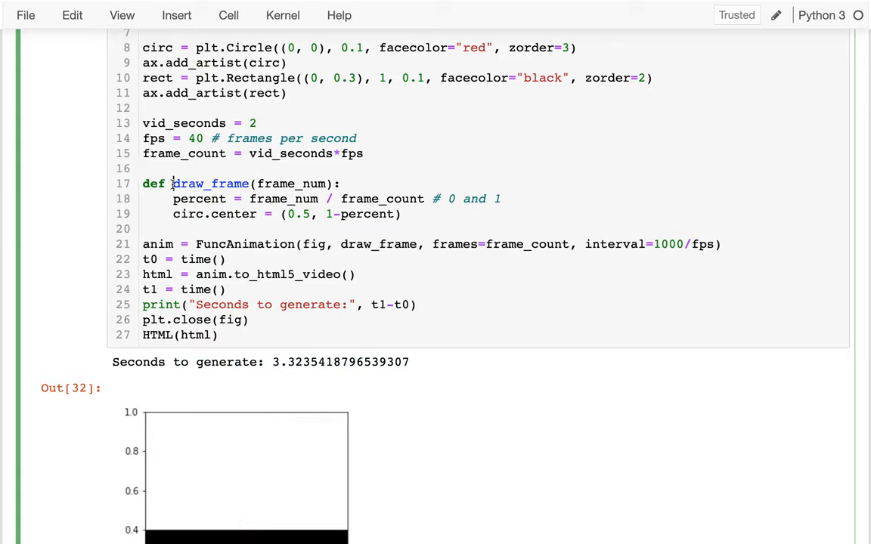
drag(172, 185, 399, 215)
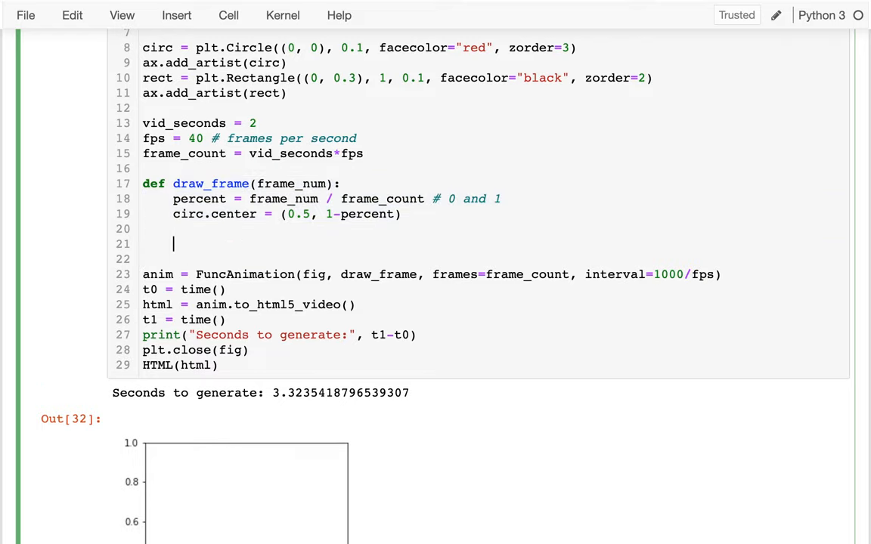
text(debug_fr)
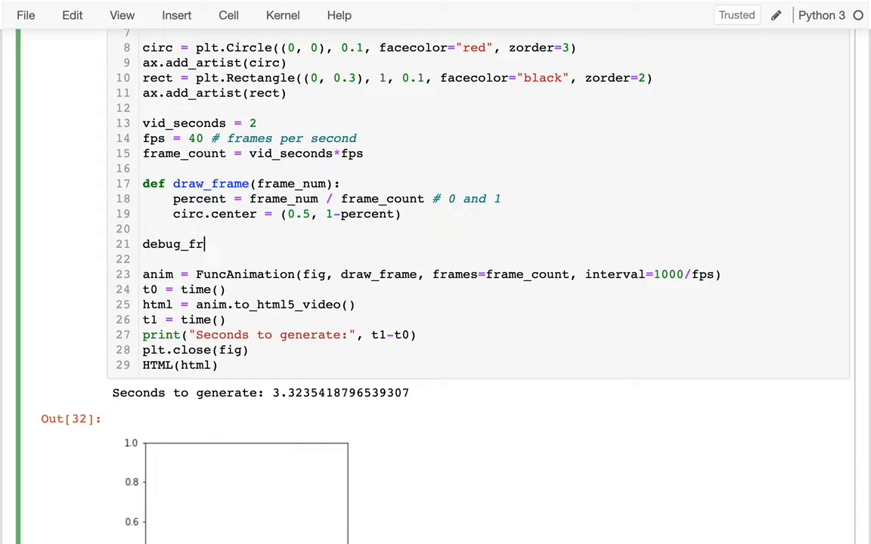
text(ame =)
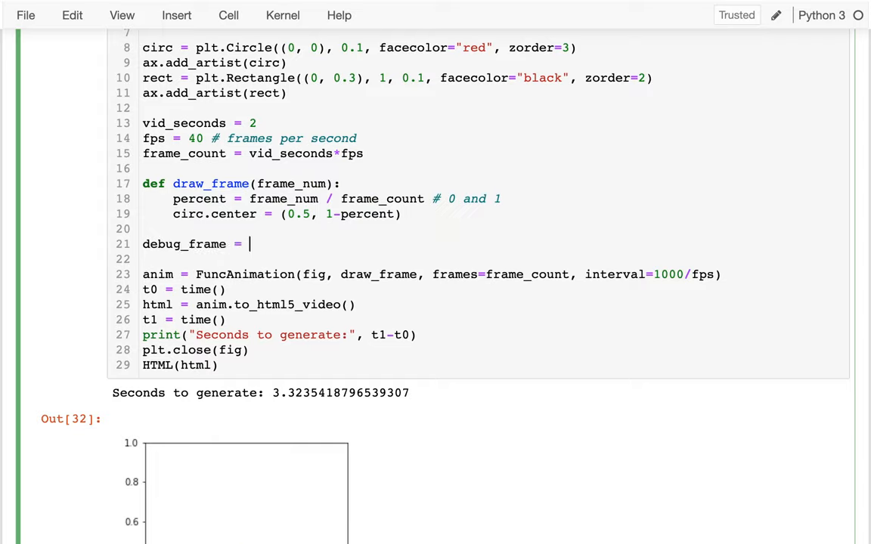
text(25)
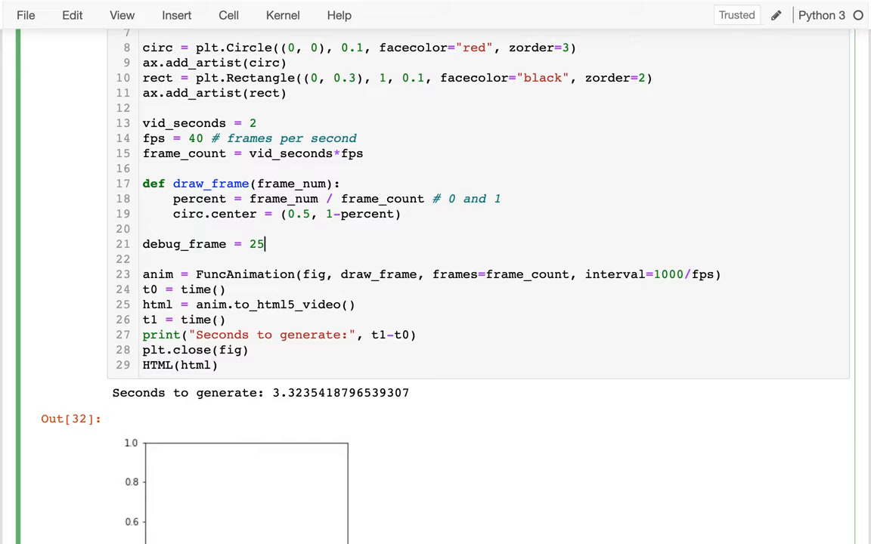
text(#)
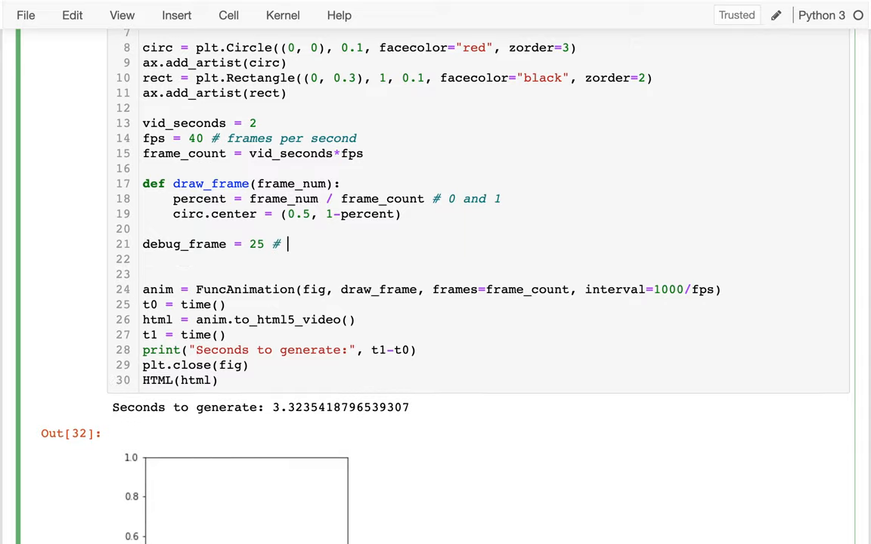
text(None means)
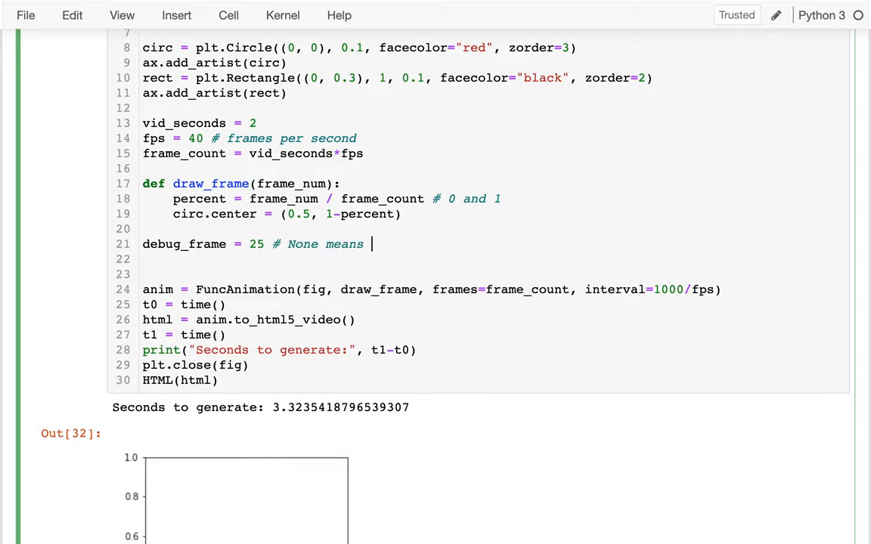
text(make an a)
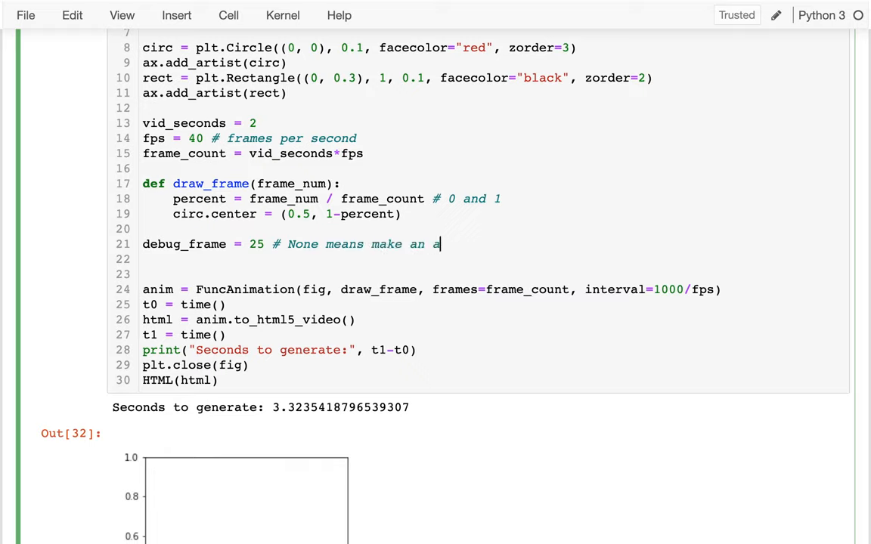
text(nimation instead of)
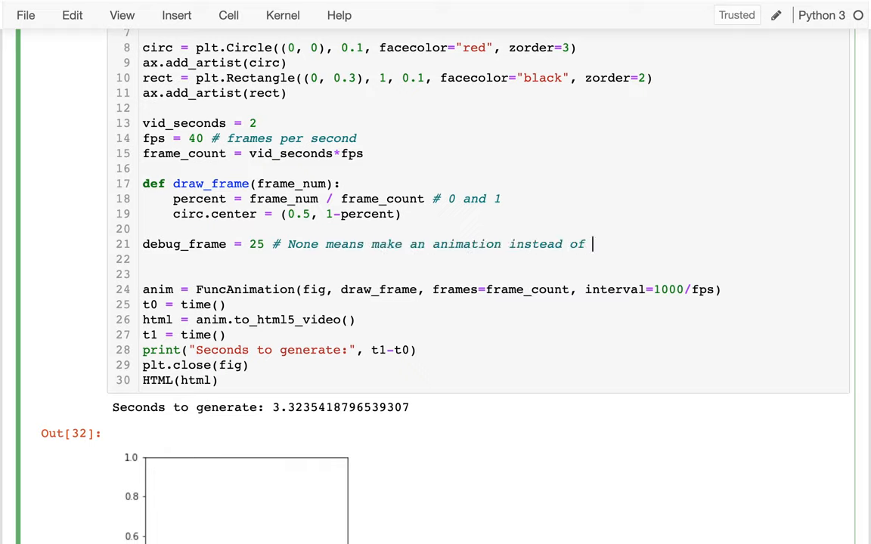
text(debugging)
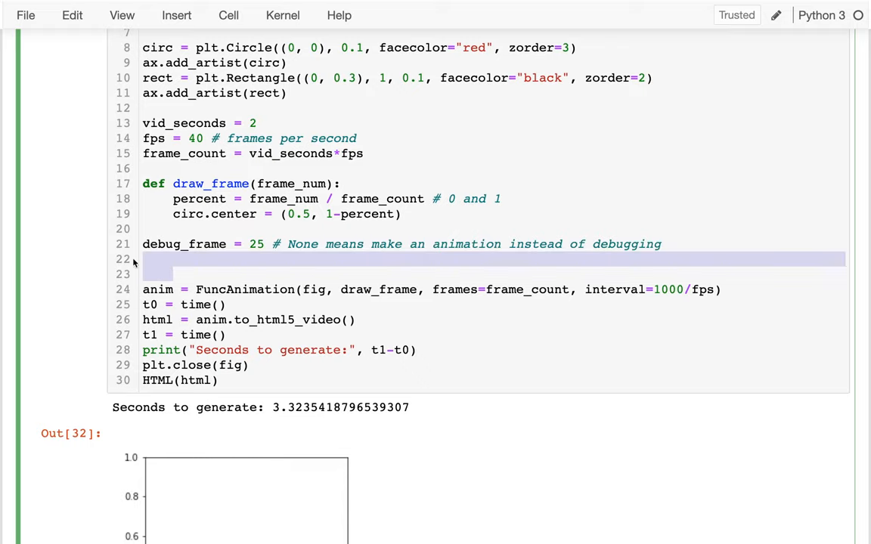
- Wrap the animation in if debug_frame == None: with else: draw_frame(debug_frame), and run to show frame 25
text(if debug_frame == none)
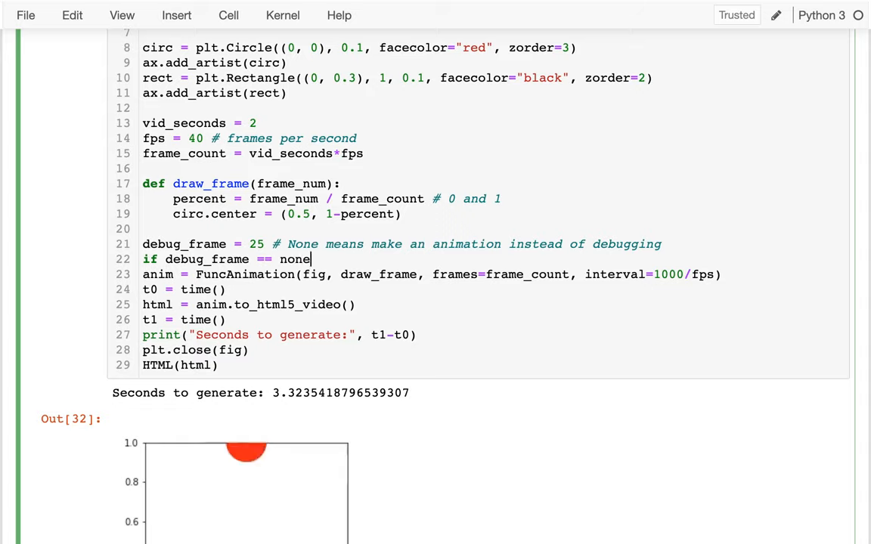
text(None:)
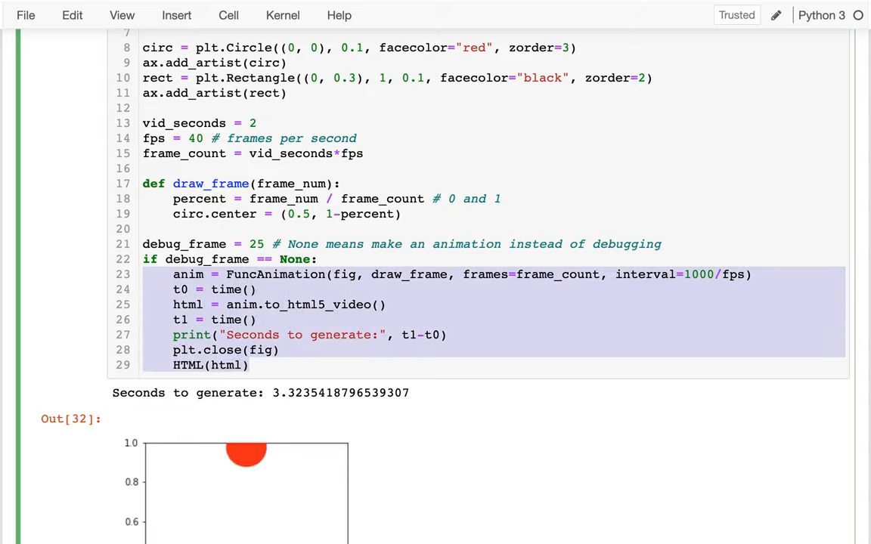
scroll(down, 3)
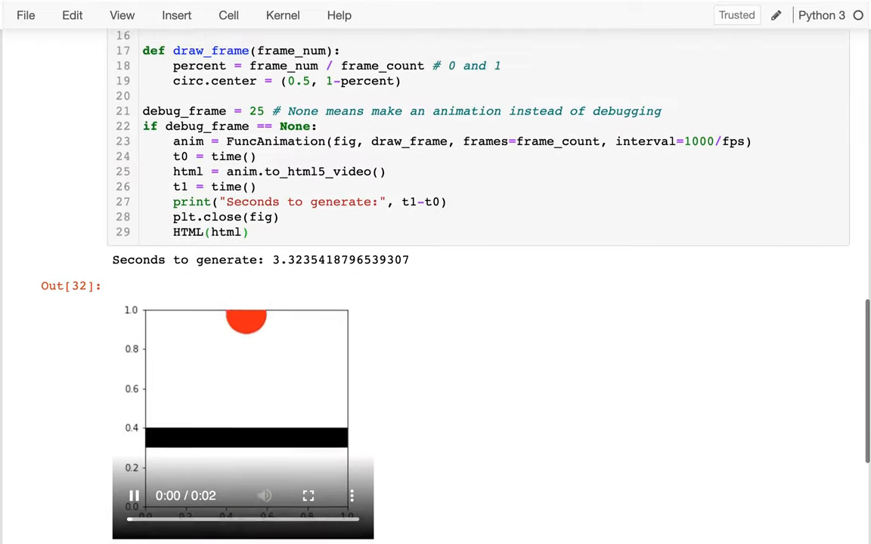
scroll(up, 3)
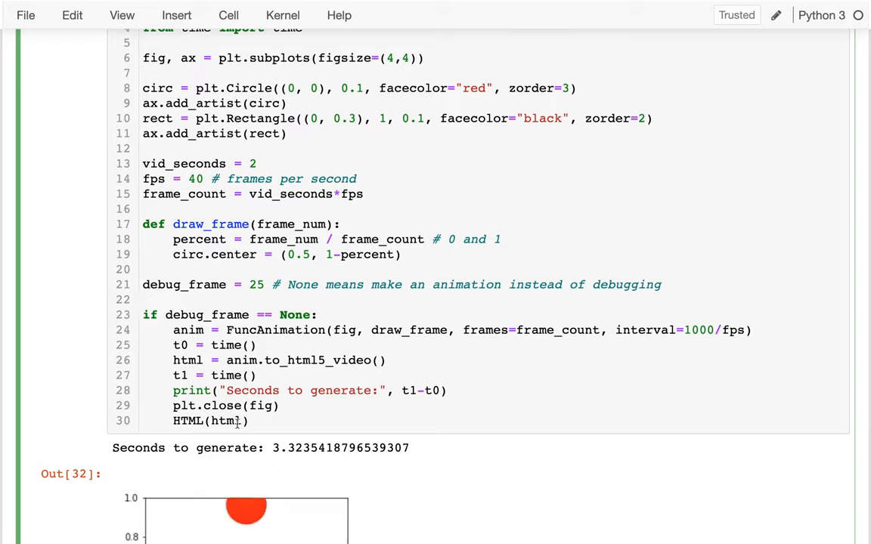
text(else:)
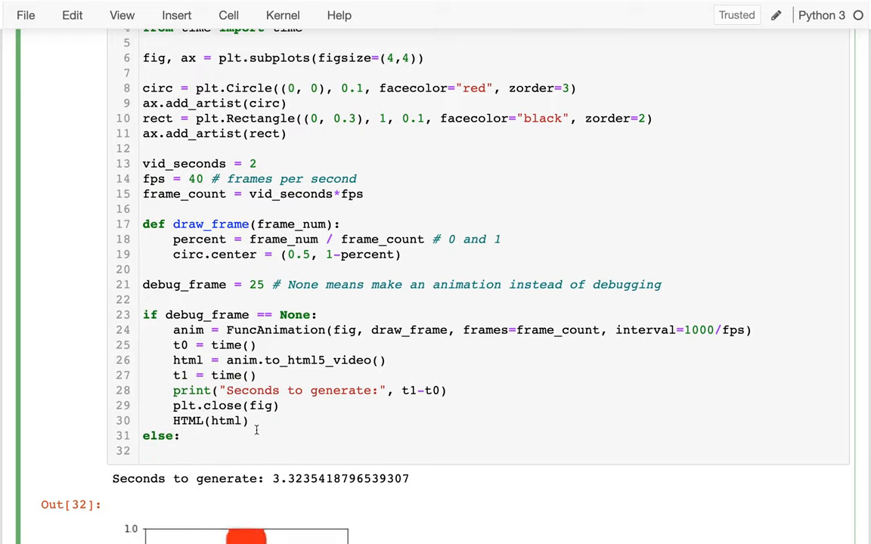
click(174, 450)
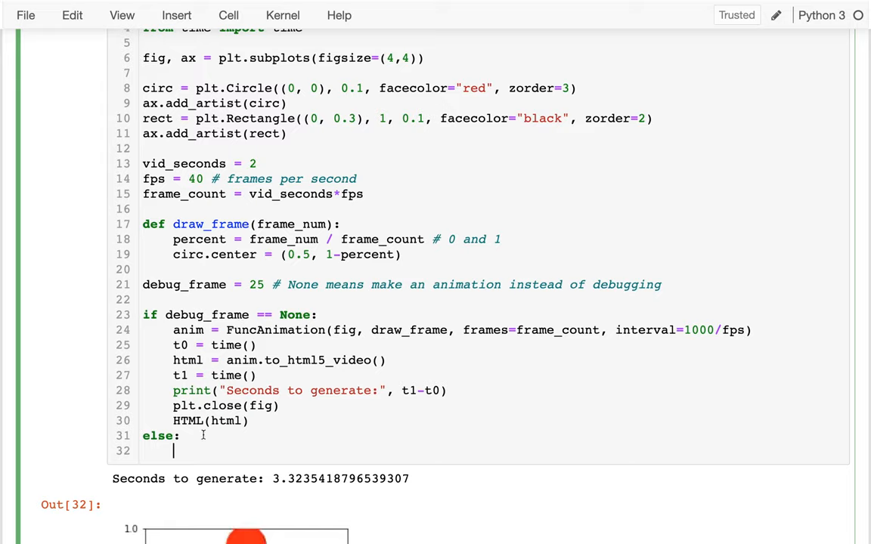
text(draw_frame)
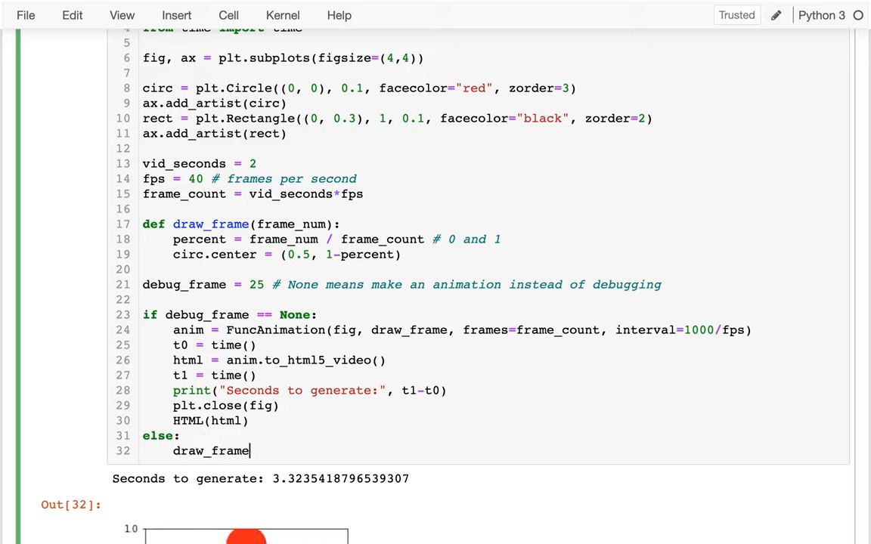
text((debug_frame)
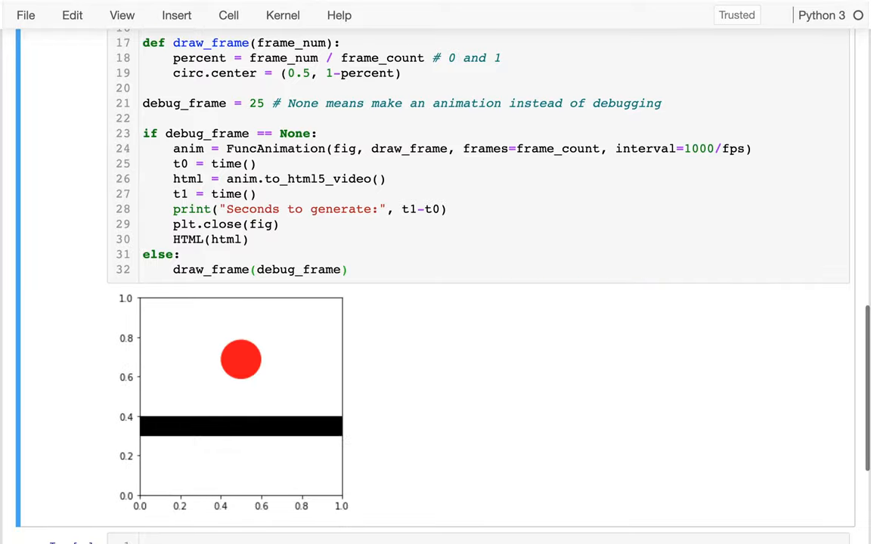
- Preview frame 60 with the ball sunk into the bar, then set debug_frame back to None
click(256, 103)
text(60)
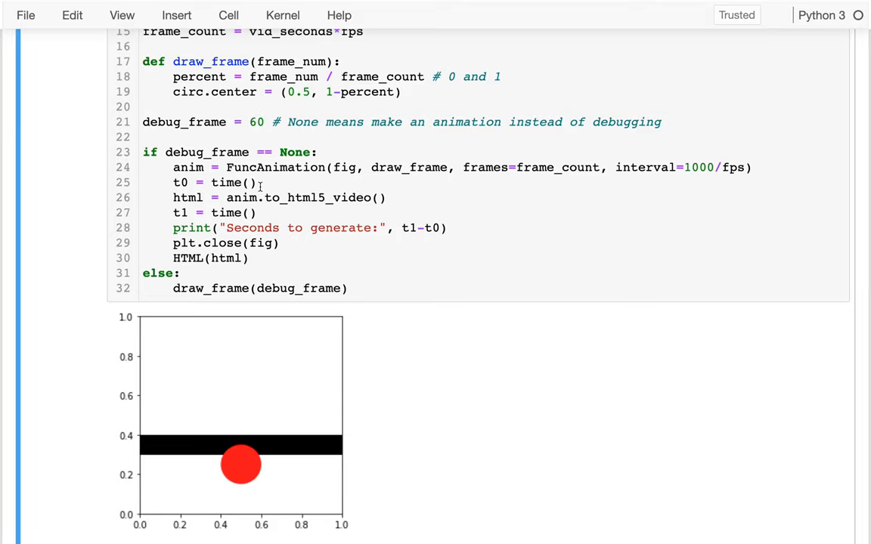
double_click(257, 121)
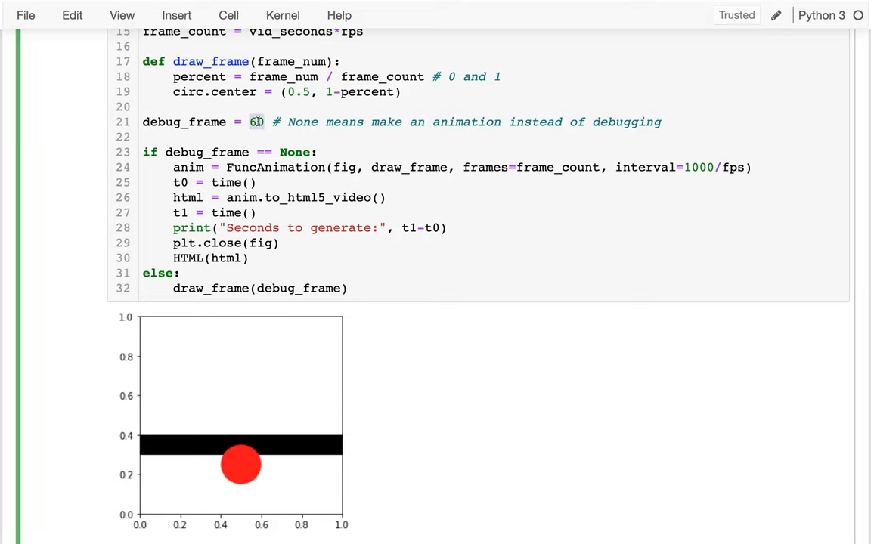
text(None)
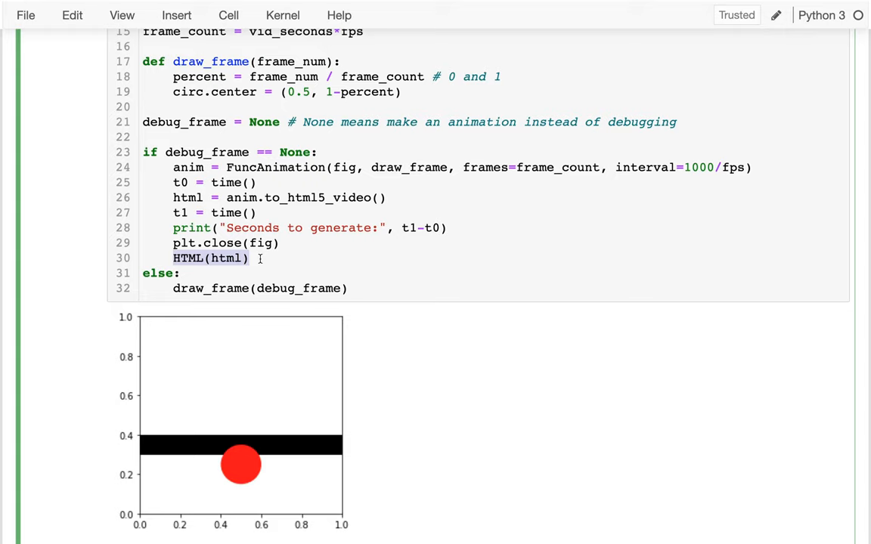
- Save the notebook and add display to the IPython.display import
scroll(up, 3)
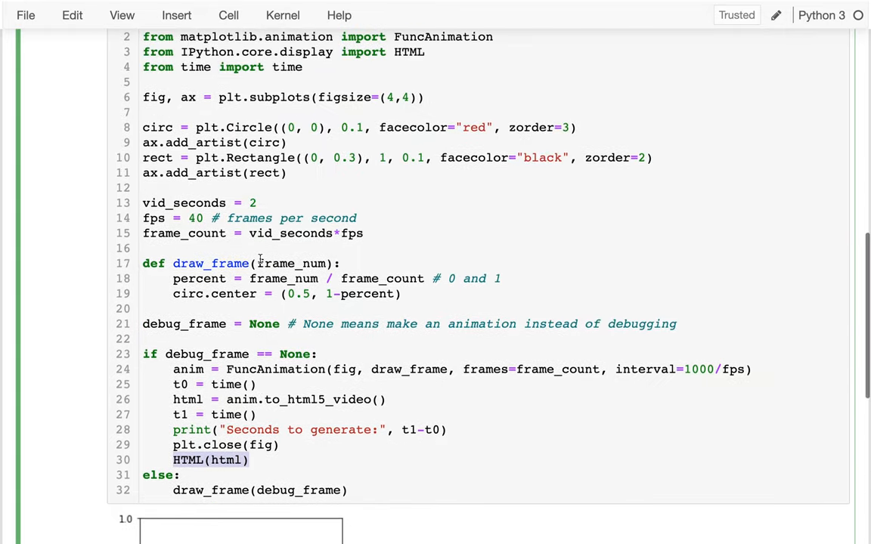
scroll(up, 3)
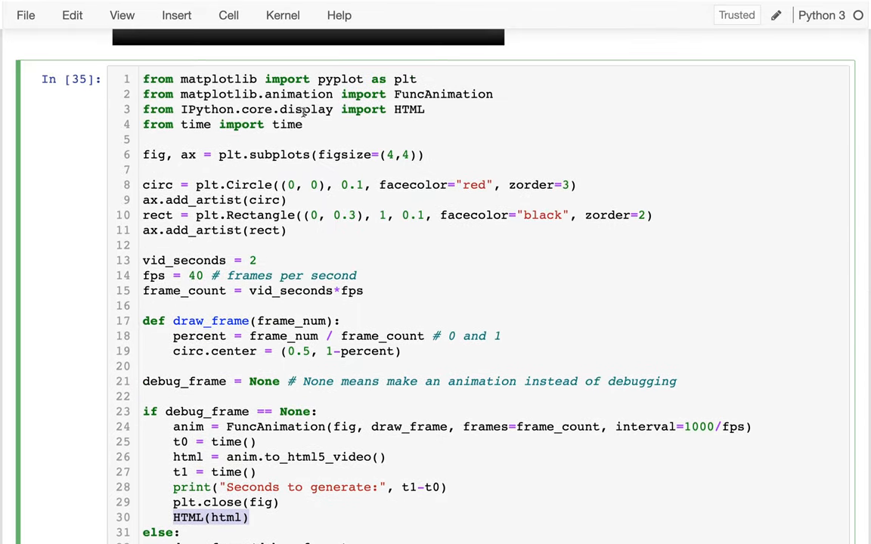
key(ctrl+s)
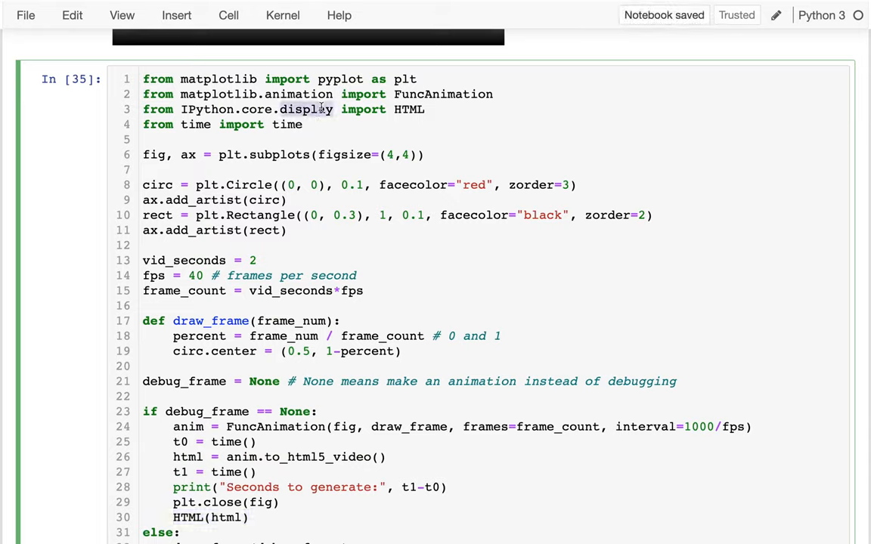
text(, display)
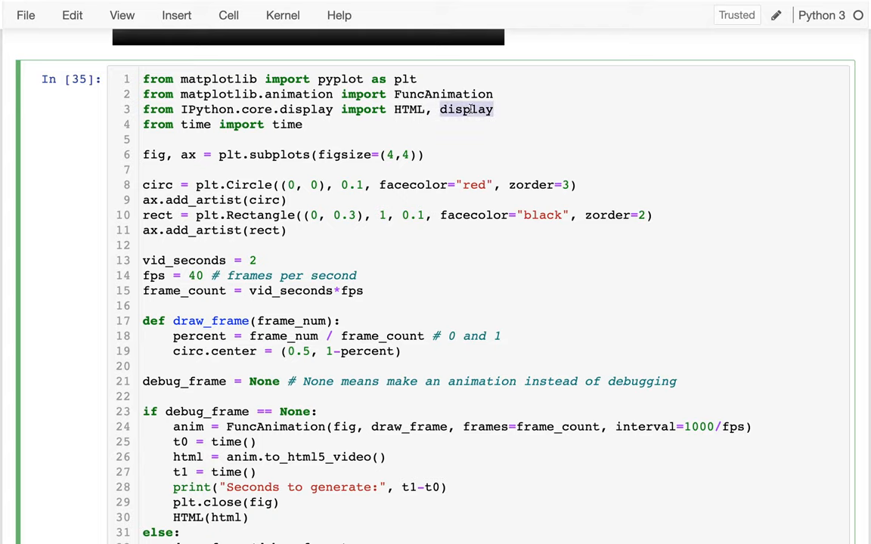
- Show the video via display(HTML(html)) and rerun, playing the falling red ball above the black bar
scroll(down, 3)
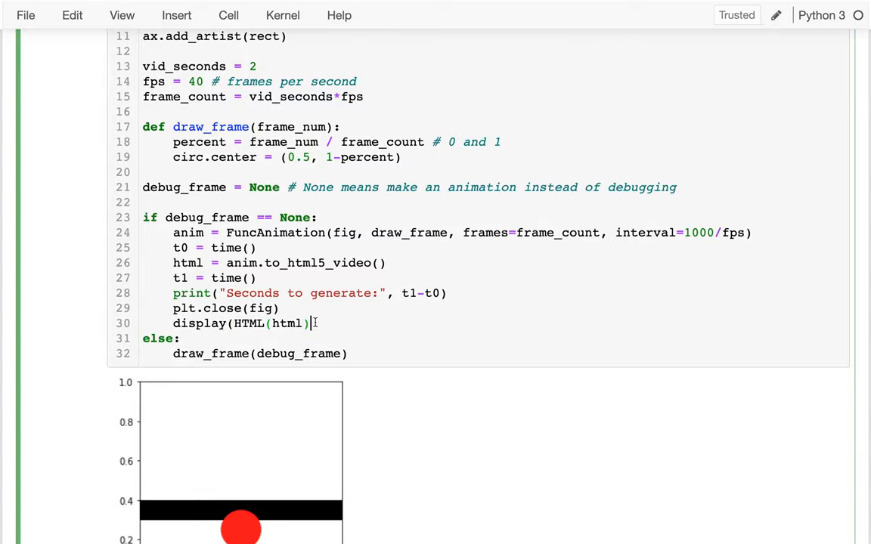
scroll(down, 3)
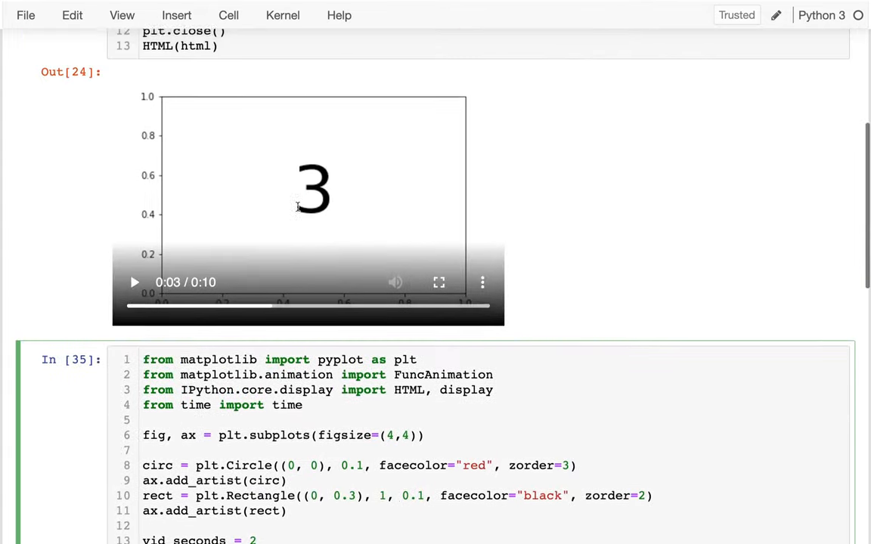
scroll(up, 3)
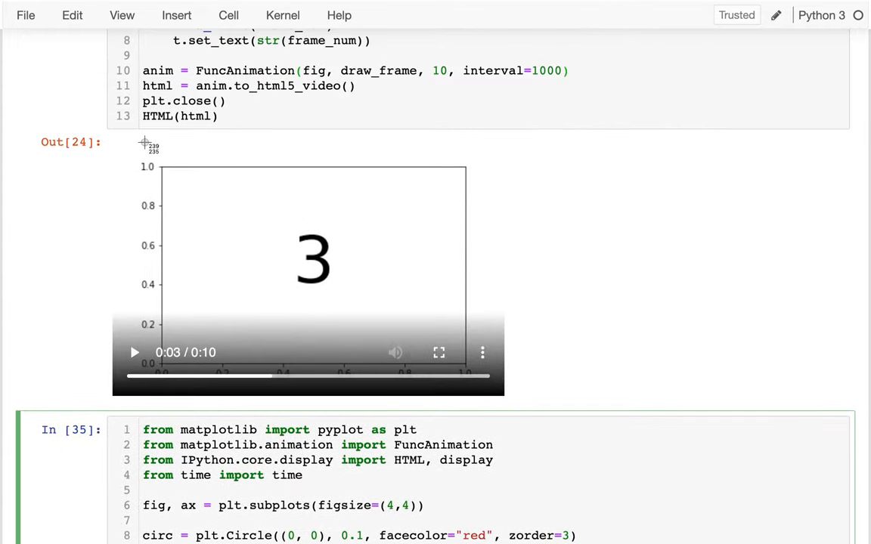
scroll(down, 3)
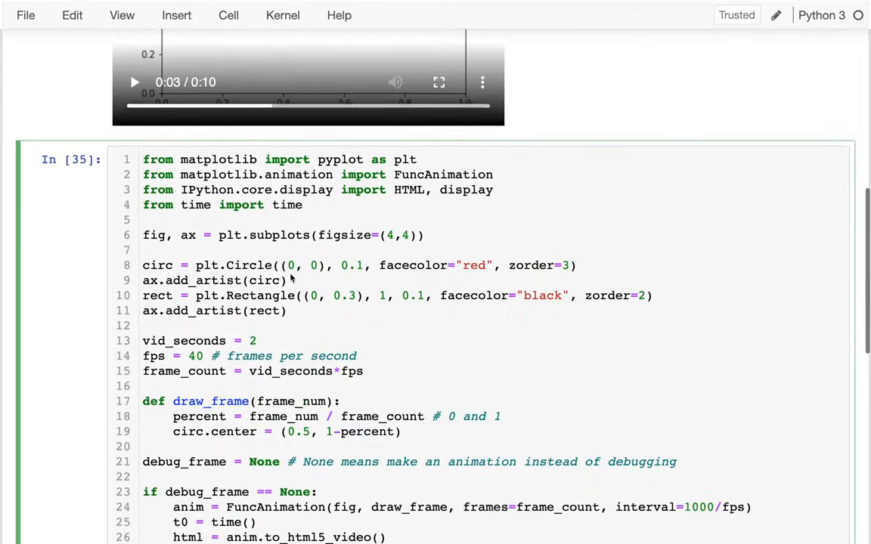
scroll(down, 3)
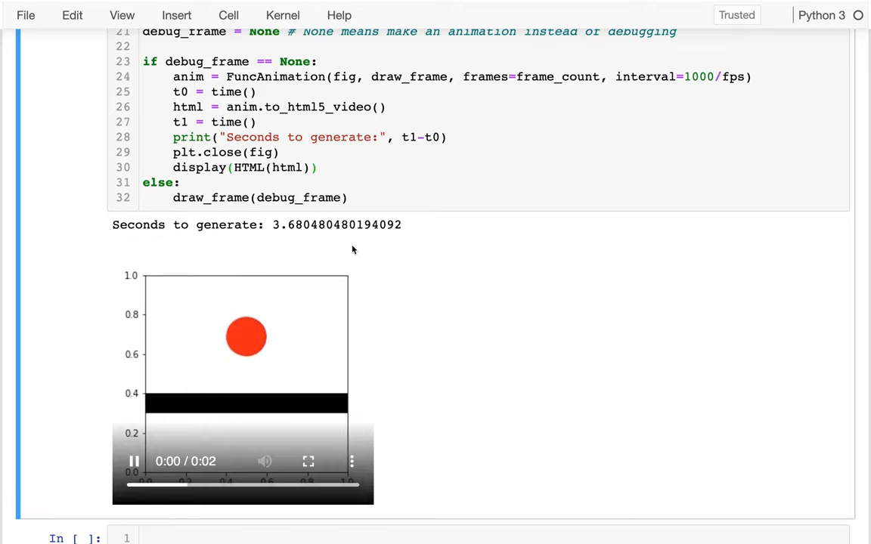
scroll(up, 3)
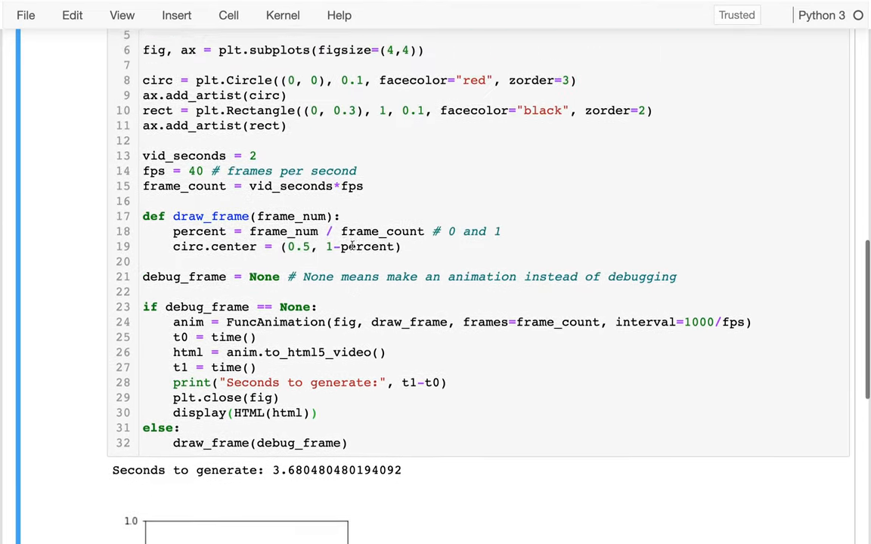
scroll(up, 3)
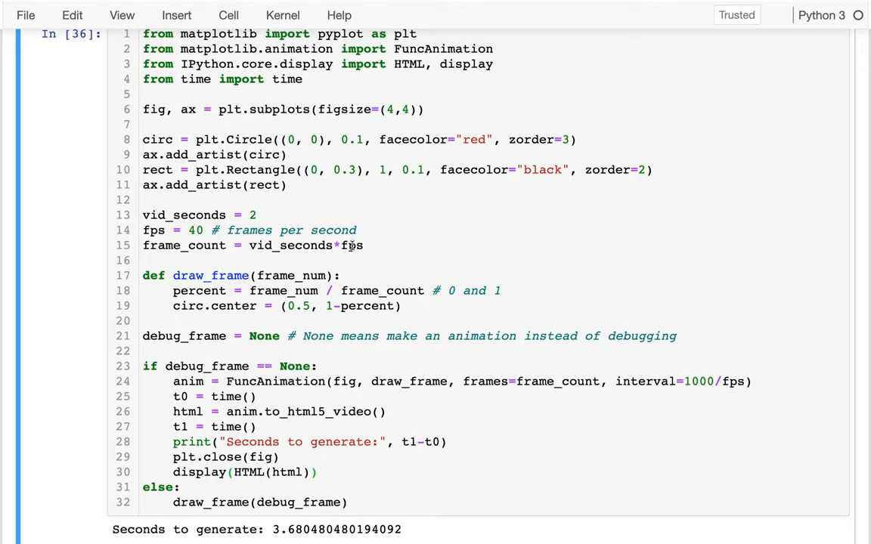
scroll(up, 3)
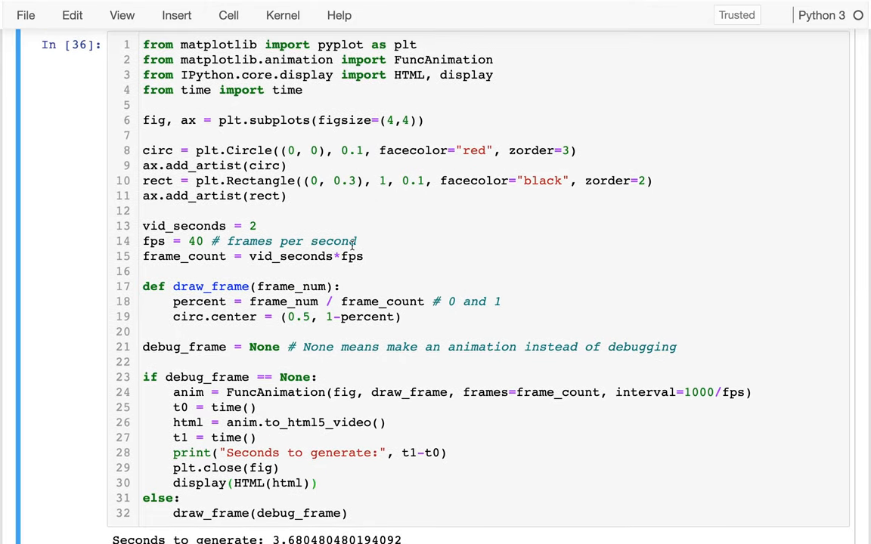